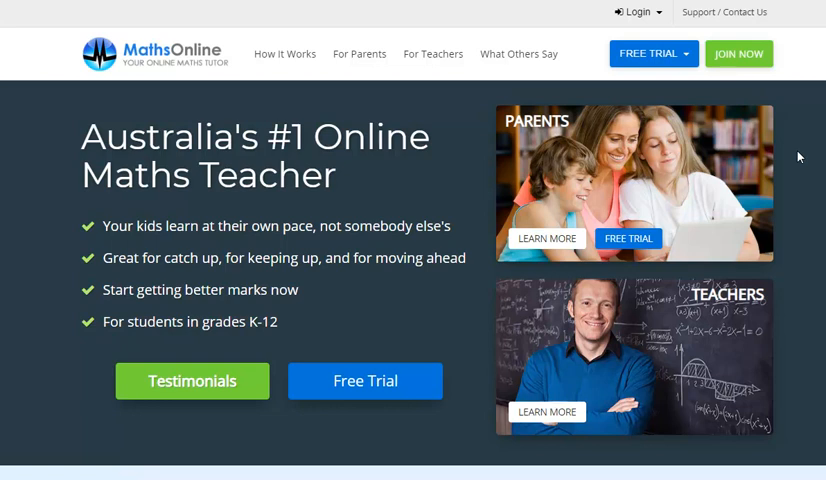
- Open the sign-in page for accounts registered directly with MathsOnline
left_click(636, 12)
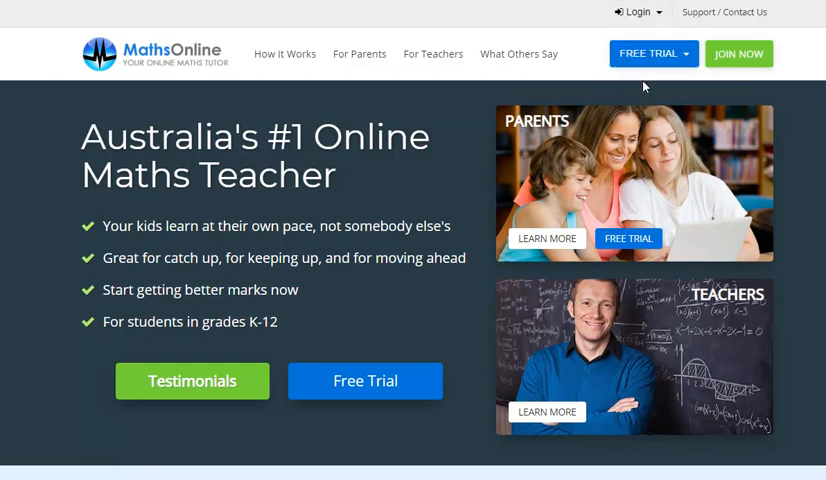
left_click(636, 12)
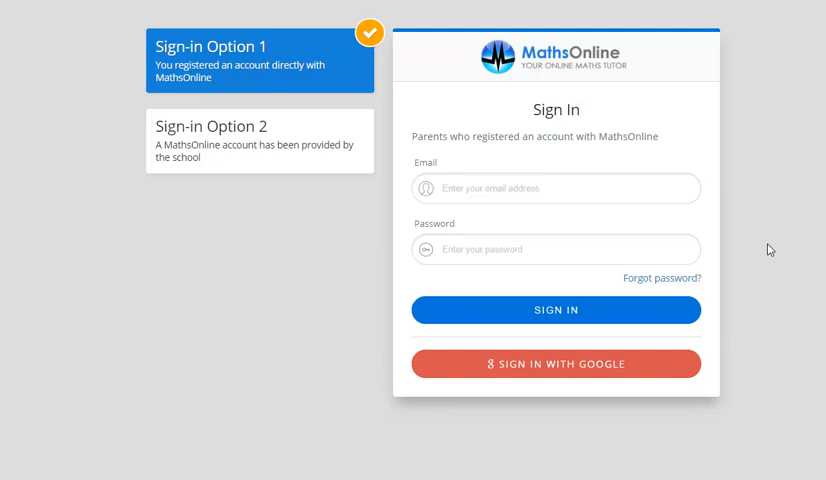
mouse_move(457, 189)
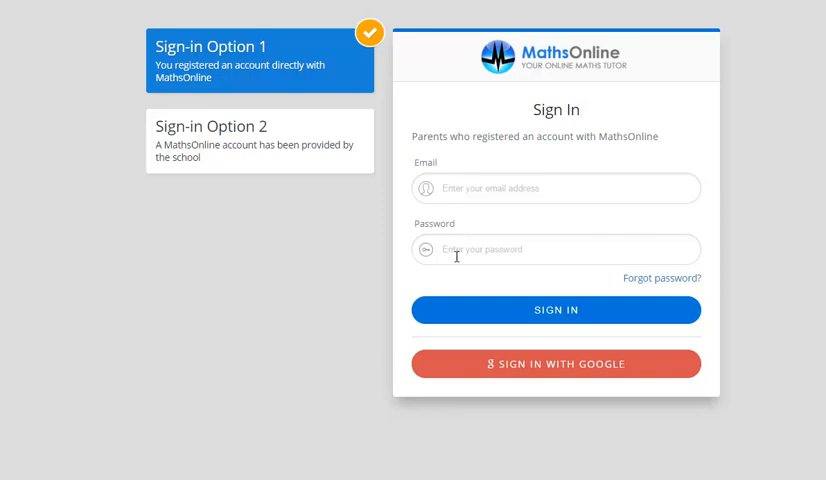
mouse_move(472, 375)
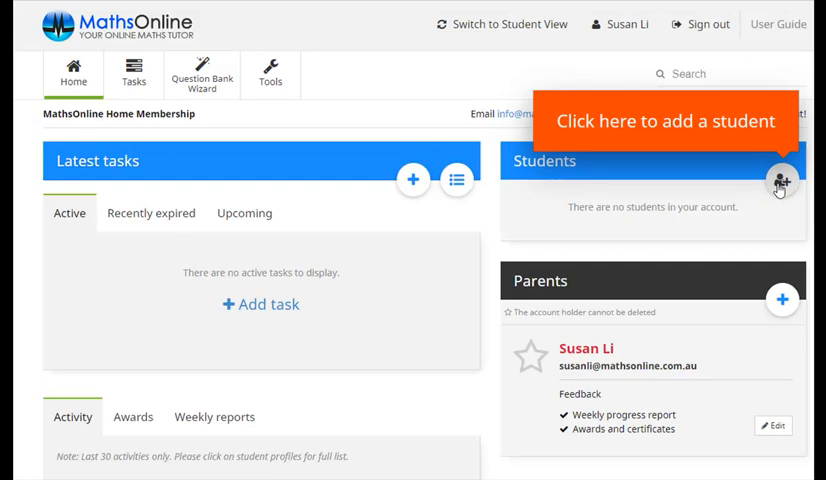
- Enter the new student's first and last name and generate a unique username and password
left_click(782, 180)
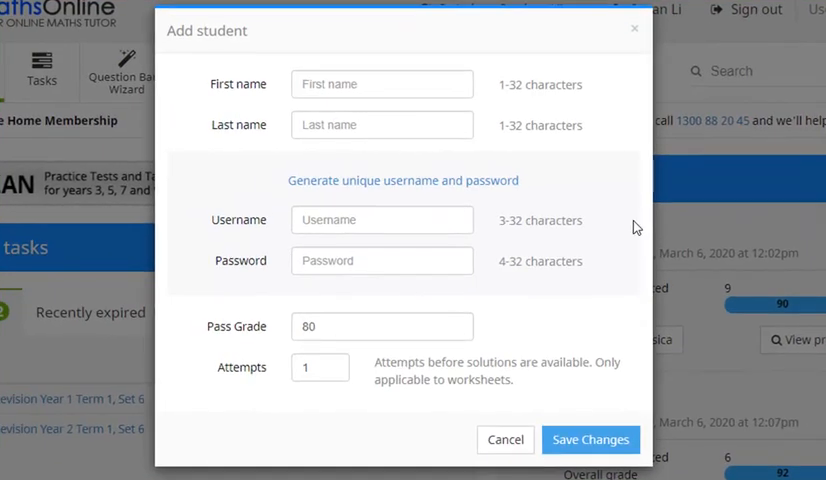
left_click(382, 84)
type("Ma")
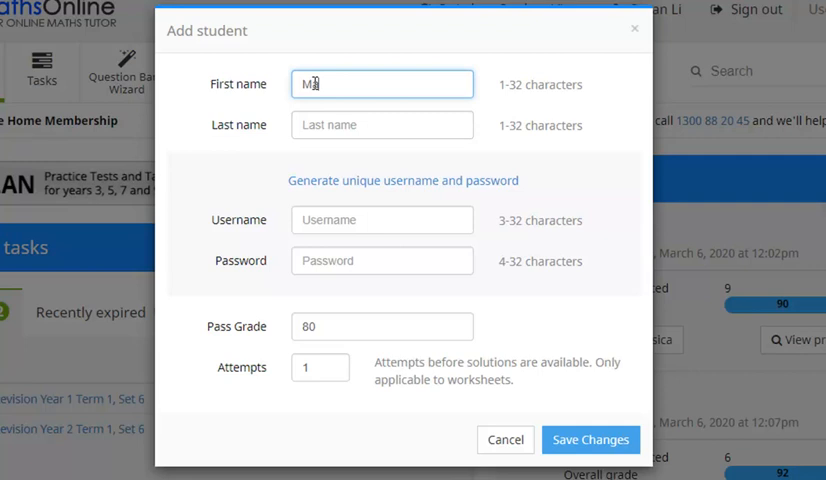
type("Li")
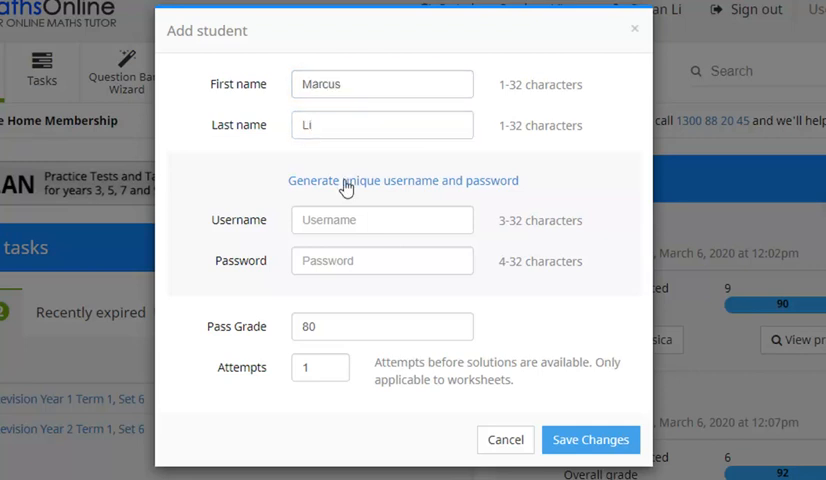
left_click(403, 181)
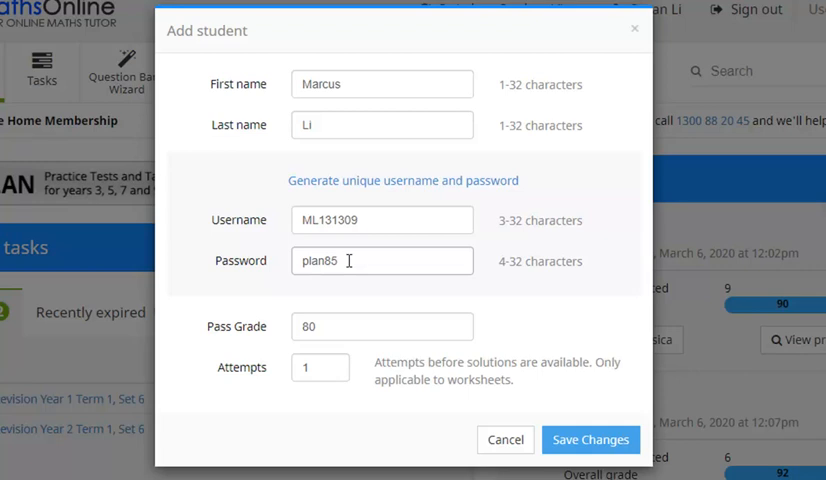
left_click(382, 326)
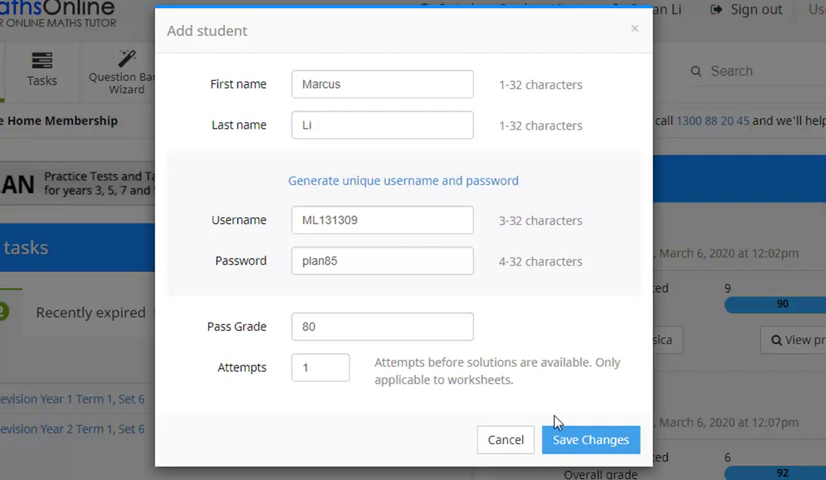
mouse_move(590, 440)
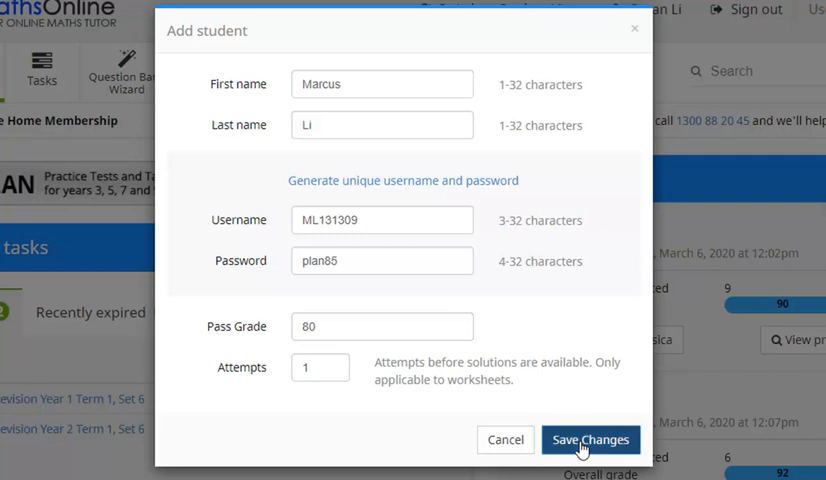
left_click(589, 440)
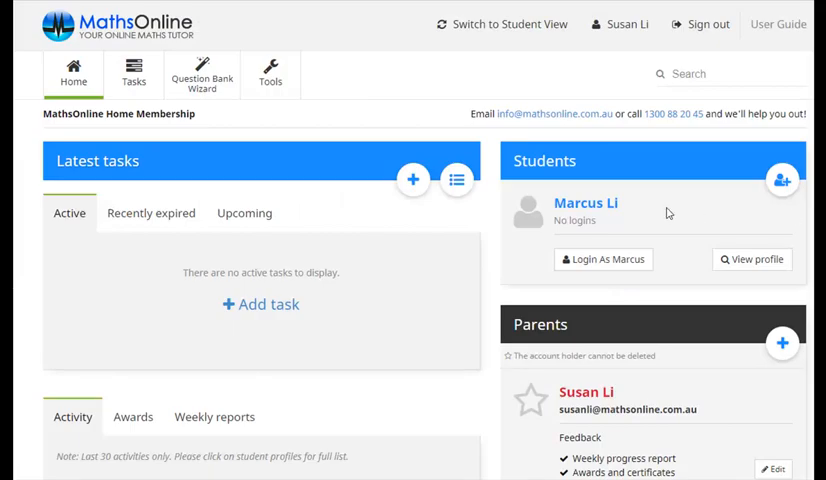
mouse_move(640, 208)
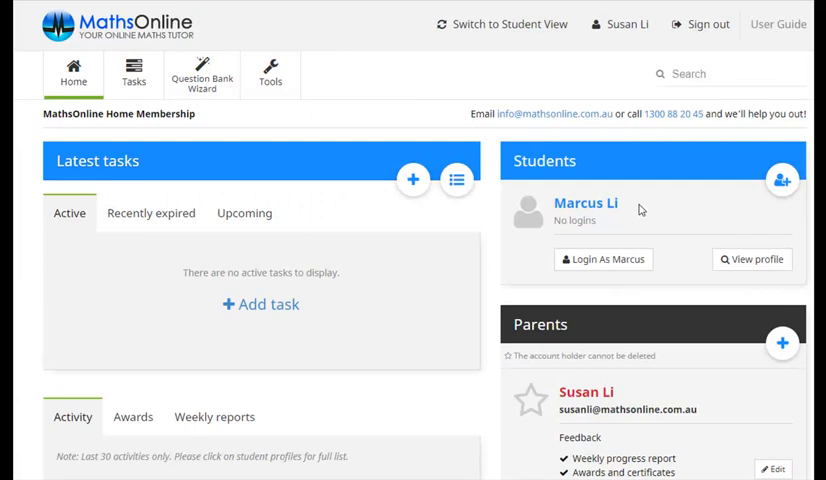
mouse_move(605, 228)
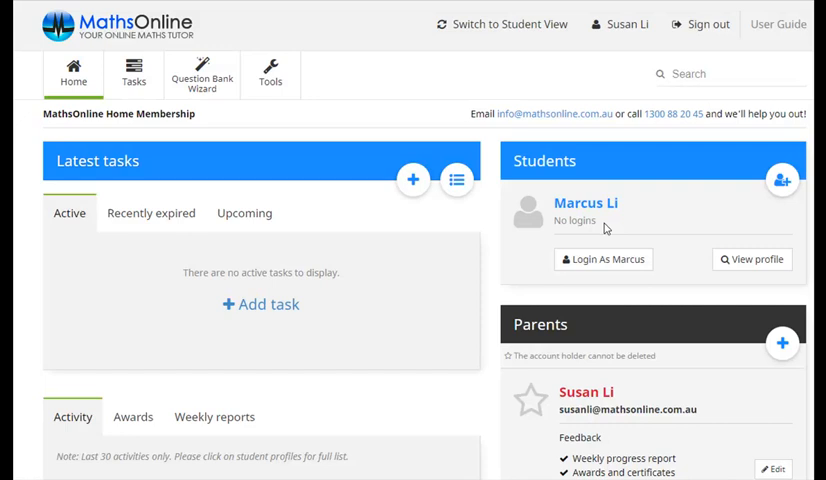
mouse_move(632, 222)
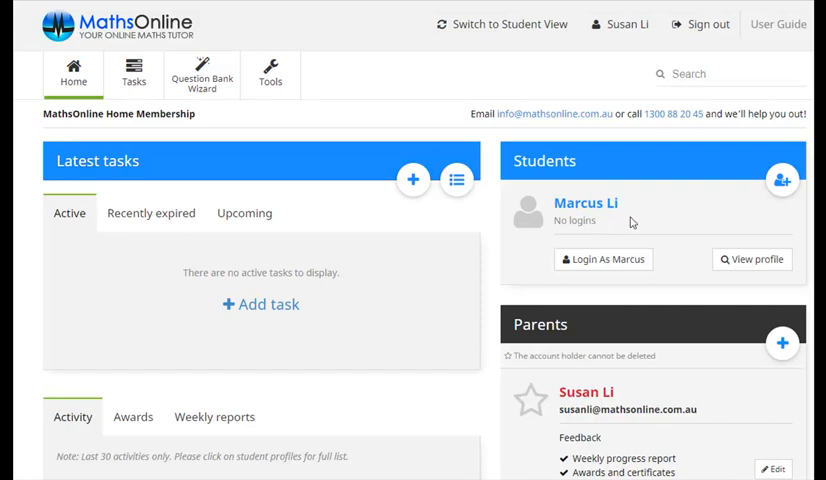
mouse_move(782, 180)
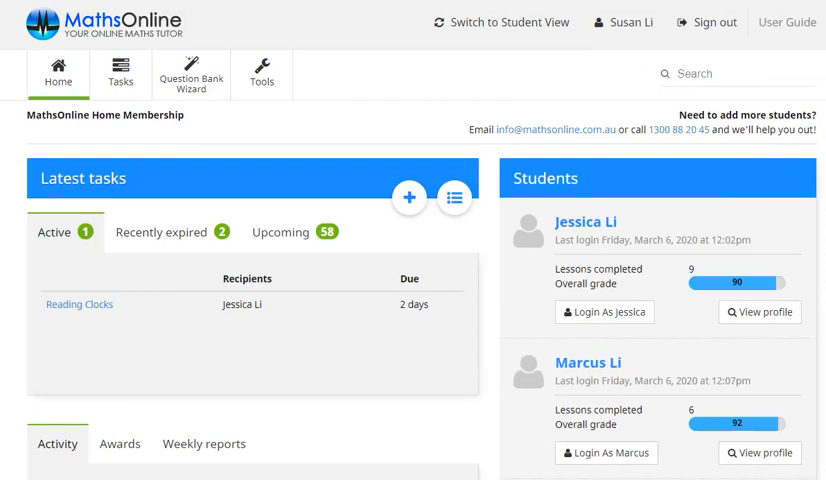
mouse_move(717, 193)
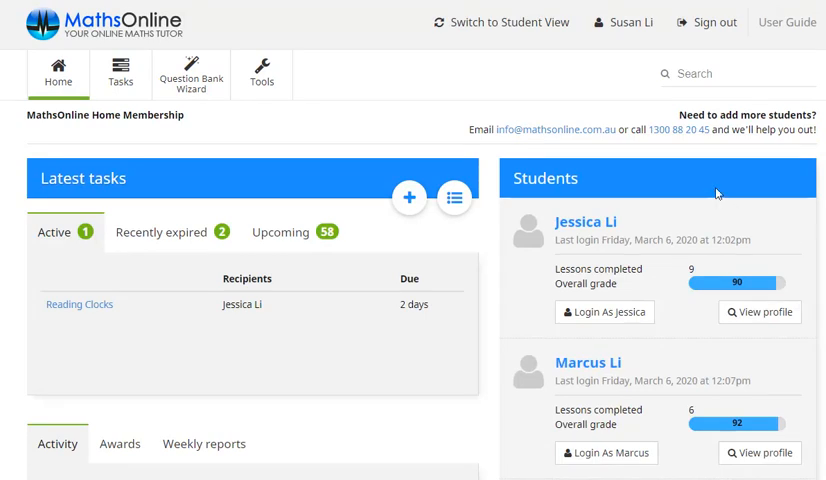
mouse_move(783, 247)
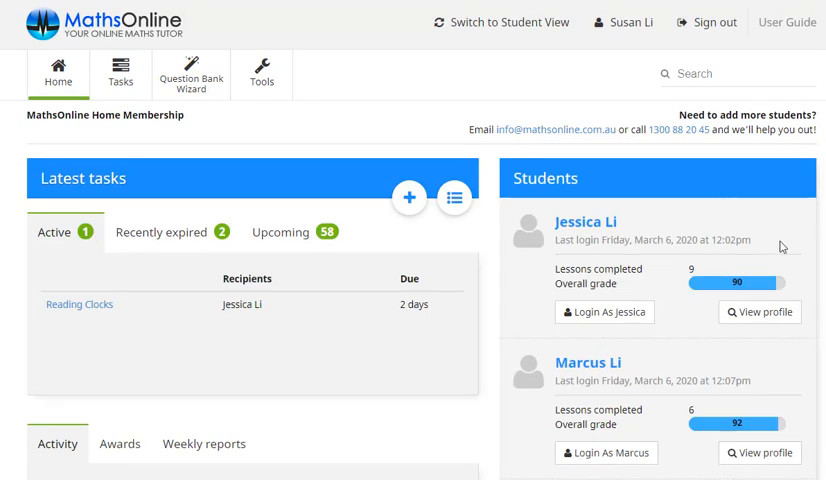
mouse_move(794, 375)
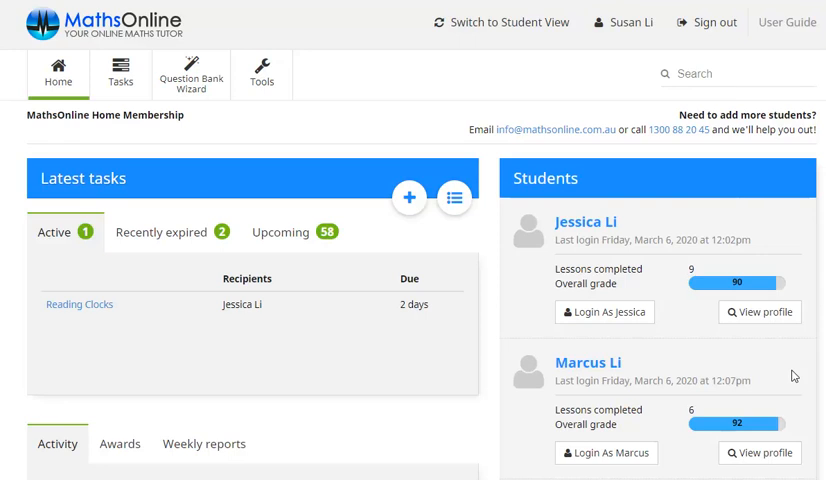
mouse_move(759, 392)
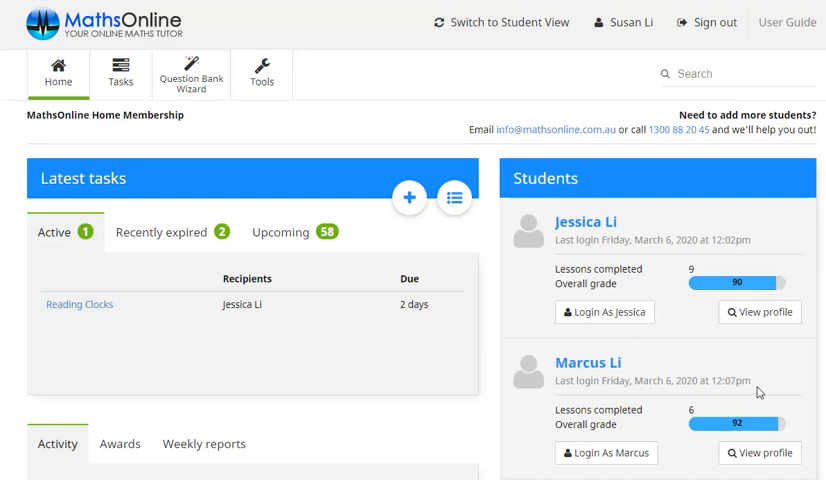
mouse_move(748, 400)
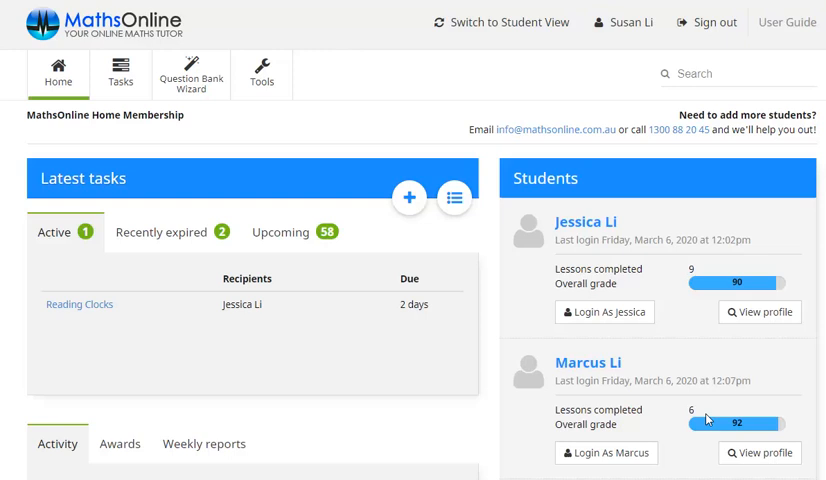
mouse_move(710, 435)
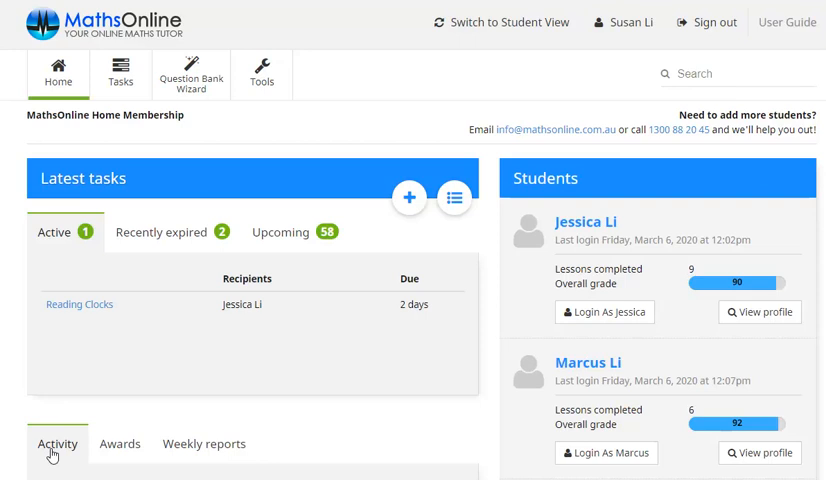
mouse_move(100, 455)
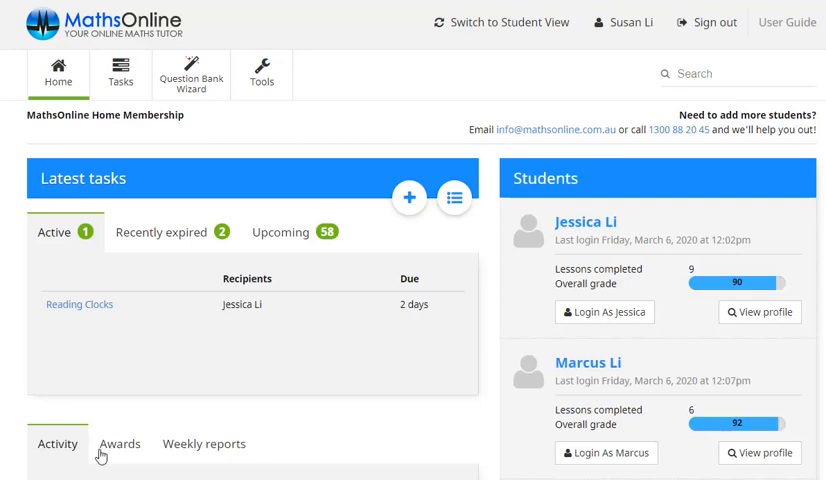
- View the students' Awards, then their Weekly reports under Latest tasks
left_click(119, 444)
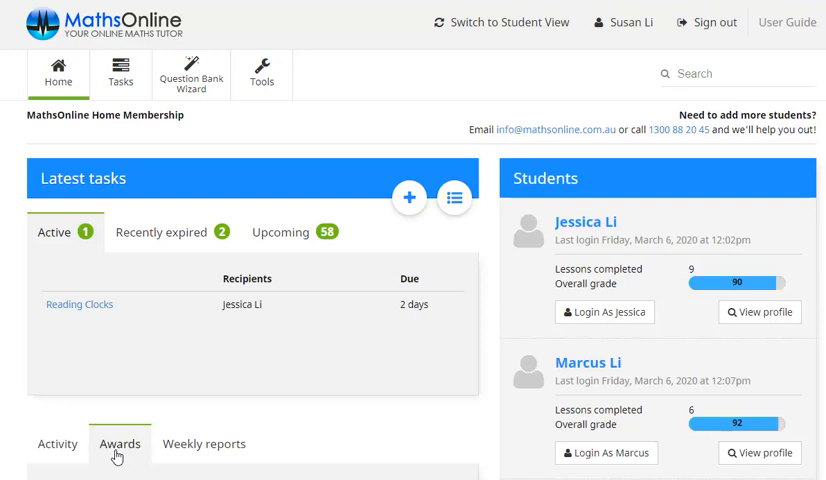
mouse_move(184, 456)
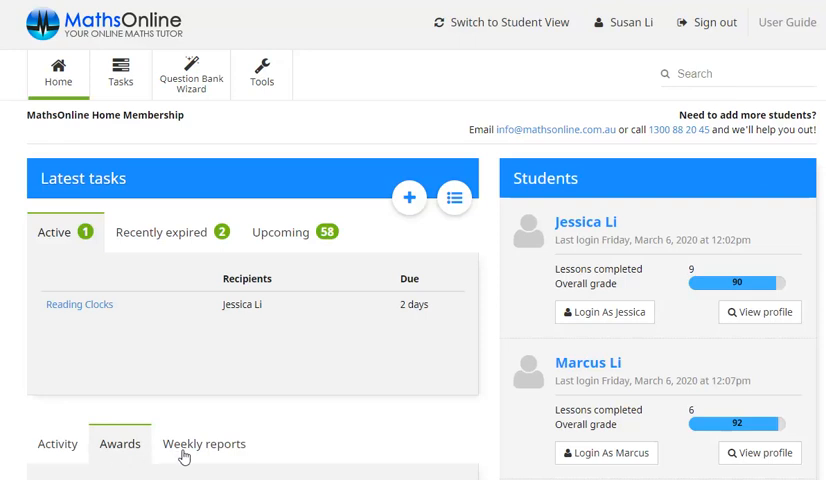
left_click(204, 444)
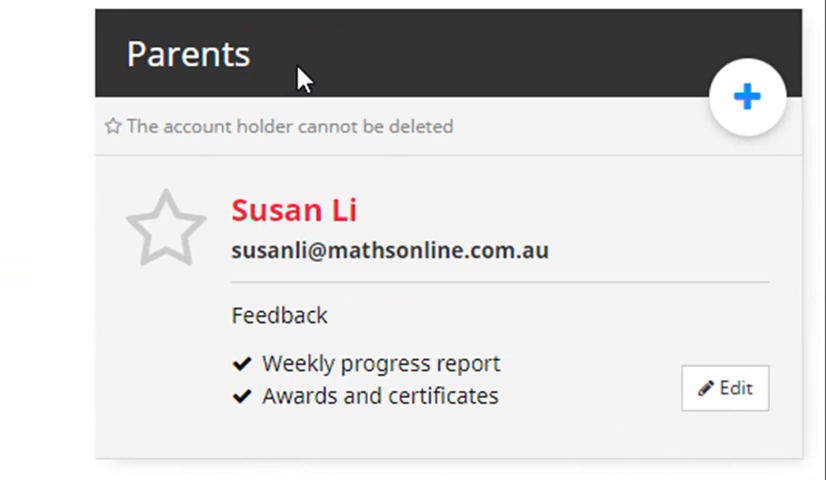
mouse_move(263, 390)
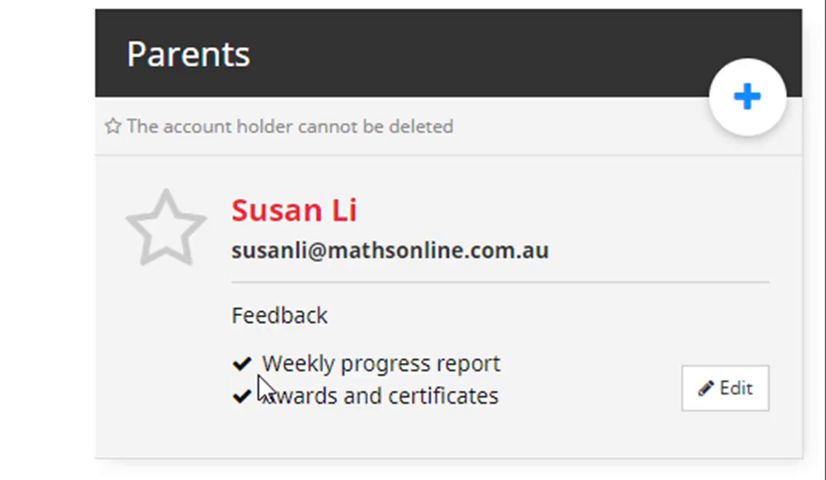
mouse_move(692, 426)
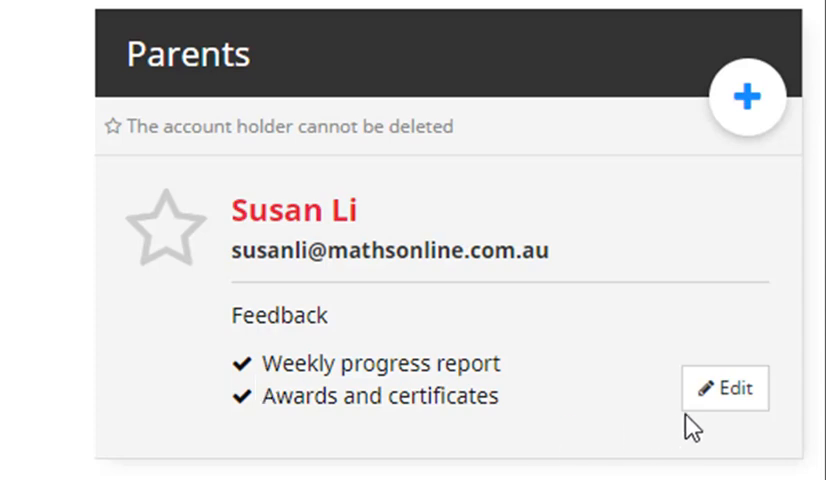
left_click(726, 388)
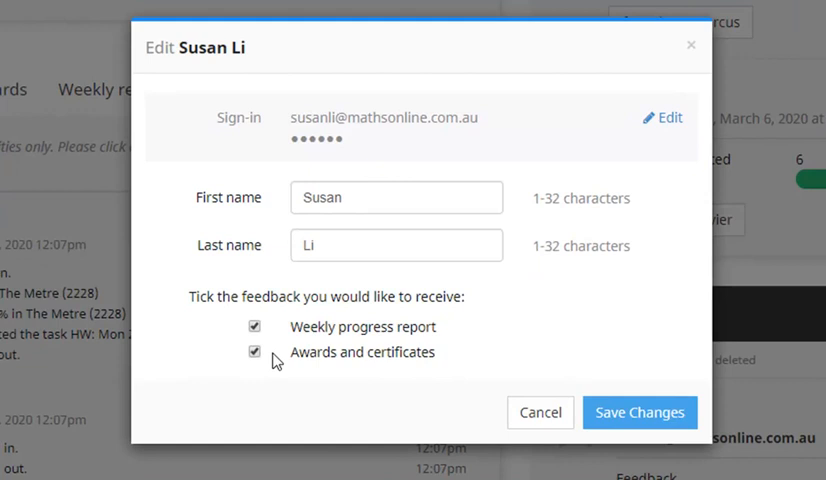
mouse_move(276, 348)
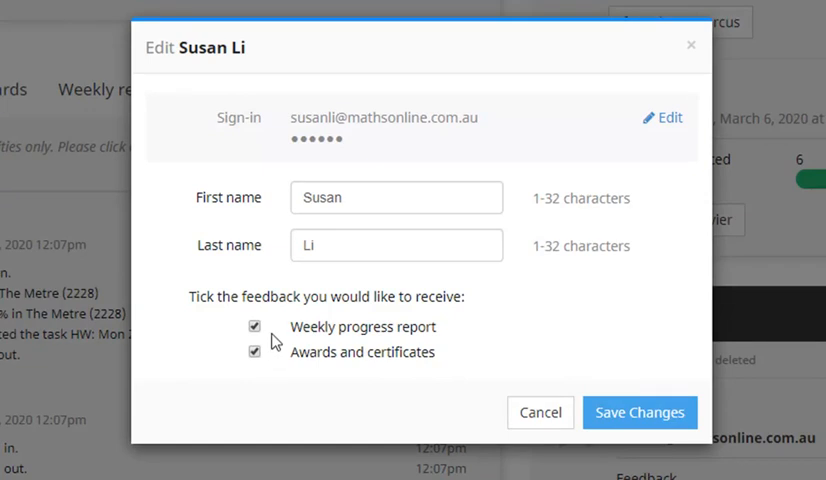
mouse_move(276, 335)
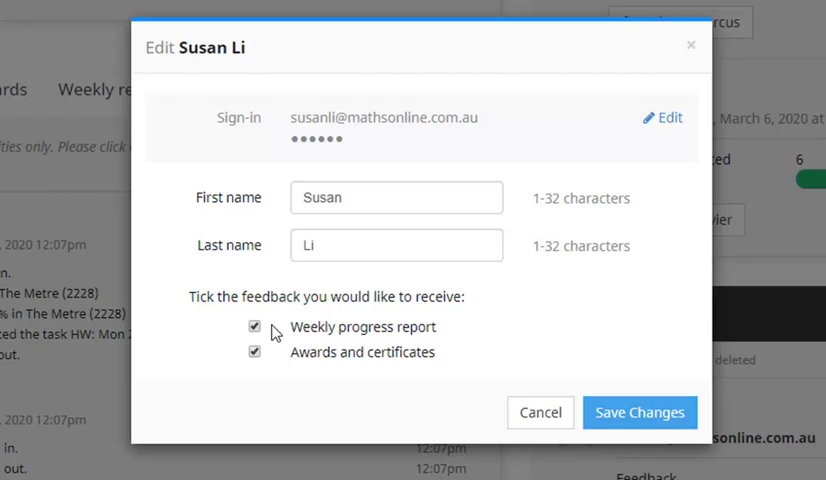
mouse_move(270, 361)
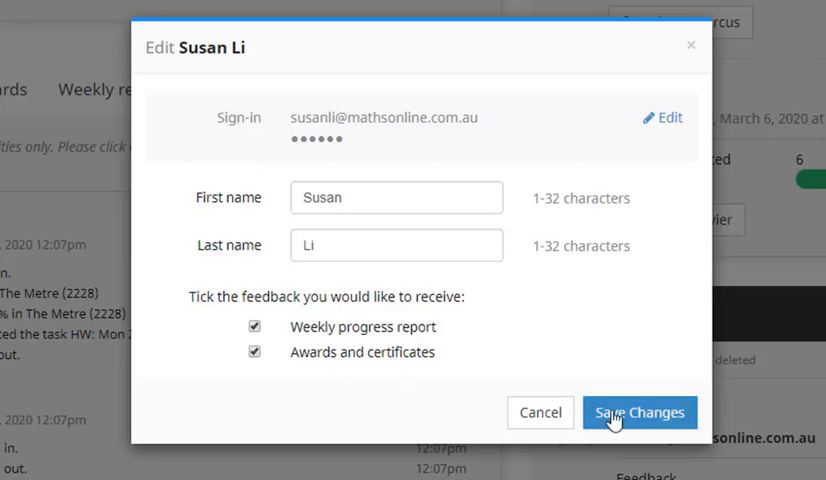
left_click(638, 412)
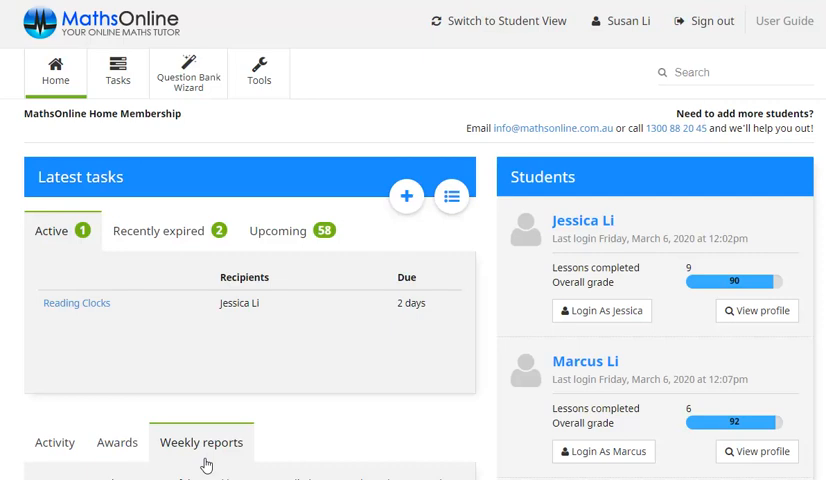
mouse_move(157, 182)
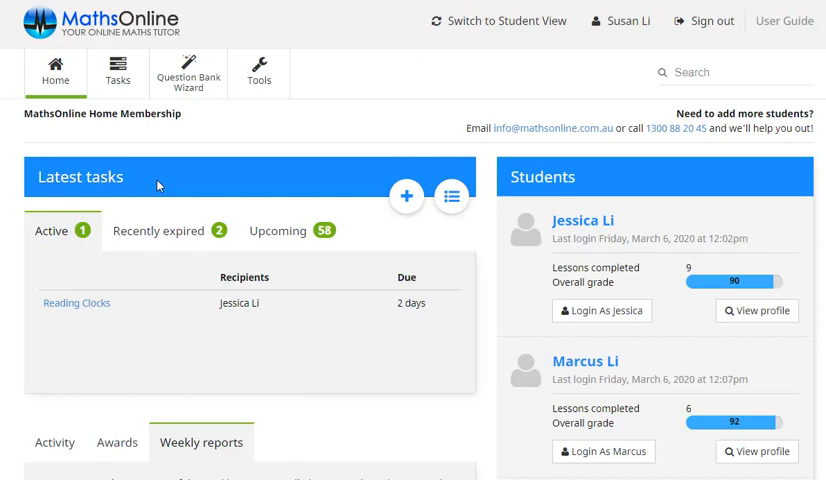
mouse_move(140, 117)
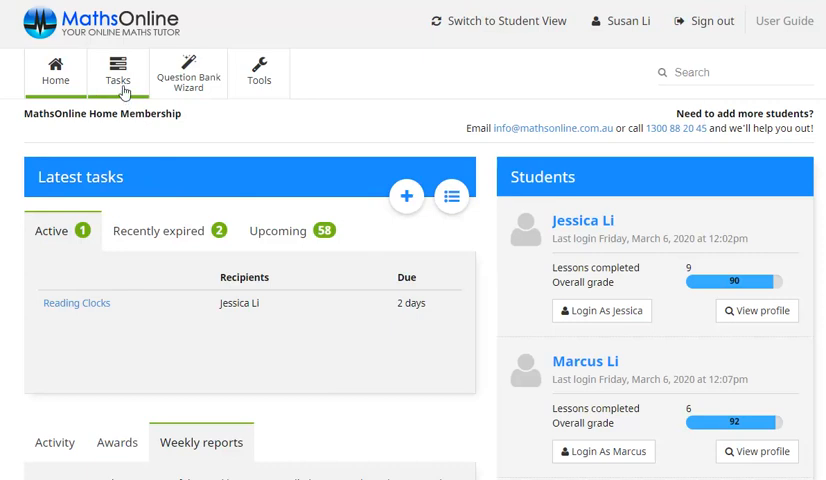
- Show all tasks by unticking Hide older tasks and Hide weekly revision tasks
left_click(120, 73)
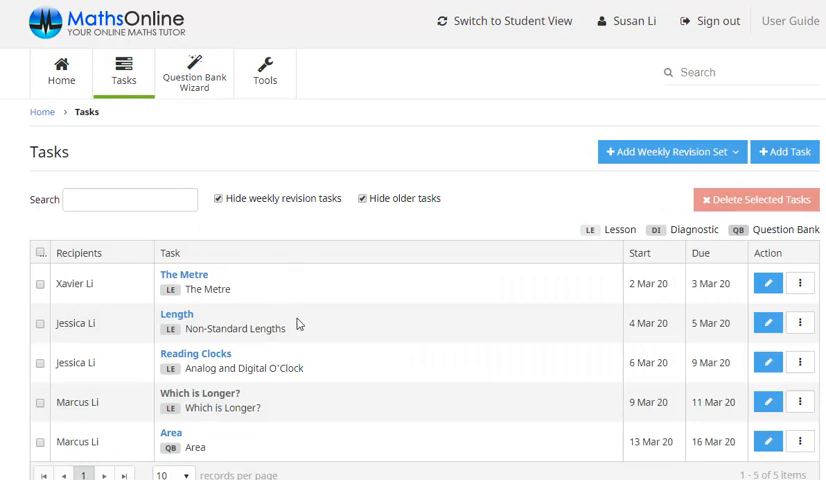
mouse_move(280, 442)
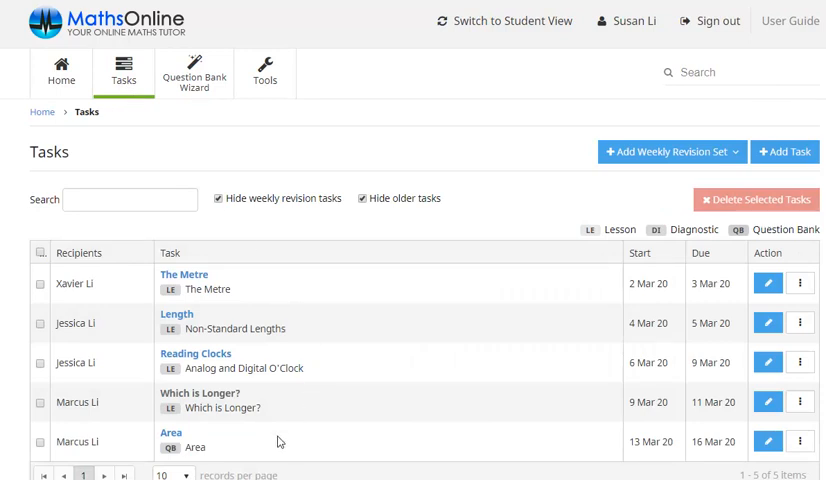
mouse_move(337, 337)
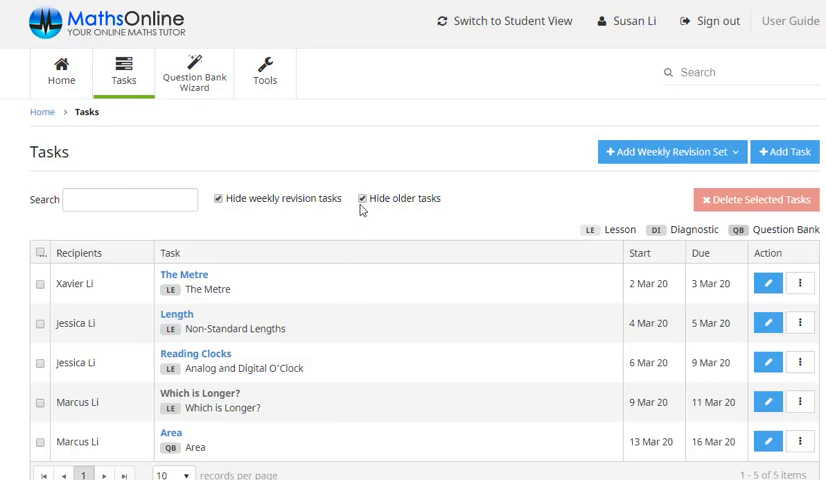
left_click(360, 198)
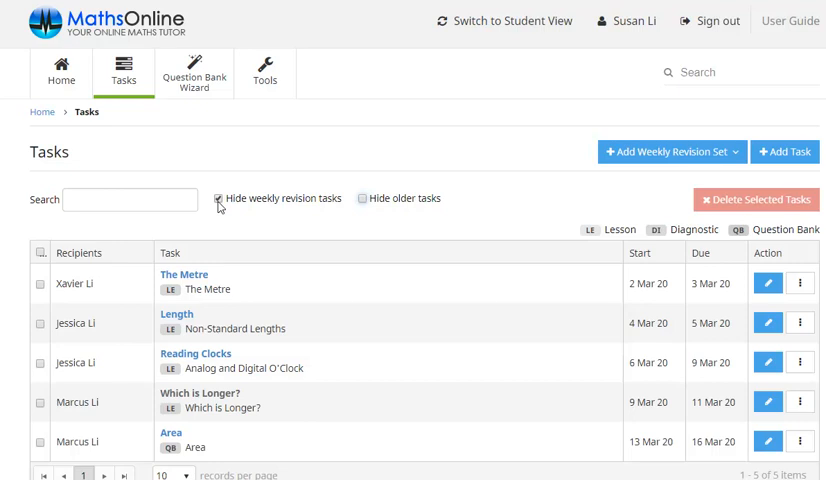
left_click(223, 198)
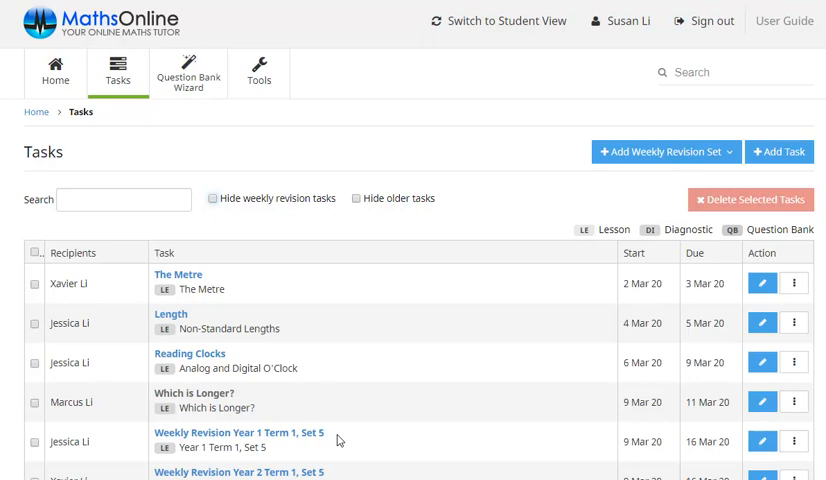
mouse_move(189, 75)
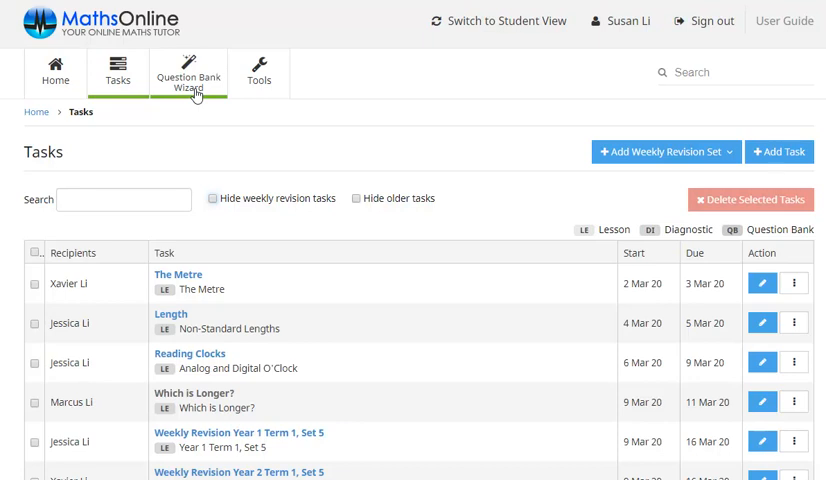
- View the Question Bank Wizard list holding only Area, then go to Tools
left_click(188, 73)
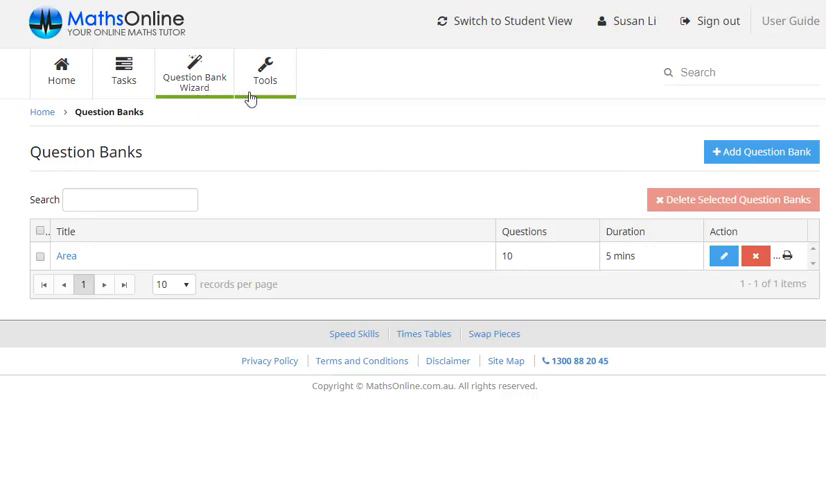
left_click(264, 72)
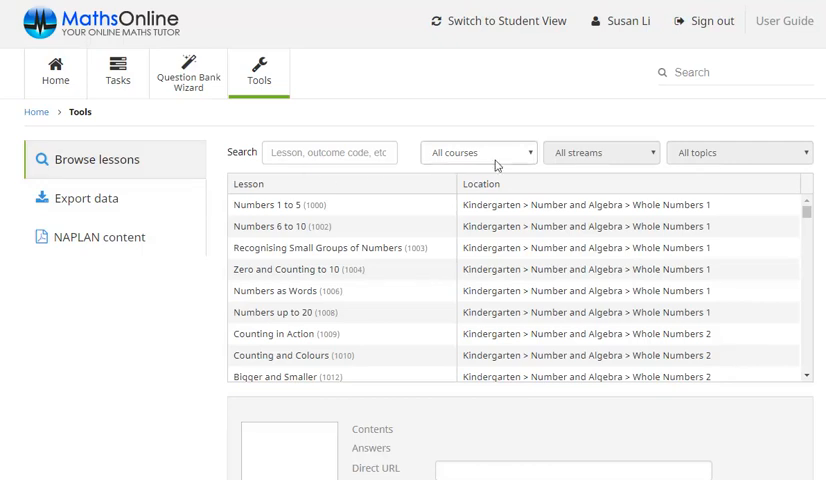
- Filter lessons to Year 7 Number and Algebra, view Multiplication, and select its direct URL
left_click(478, 152)
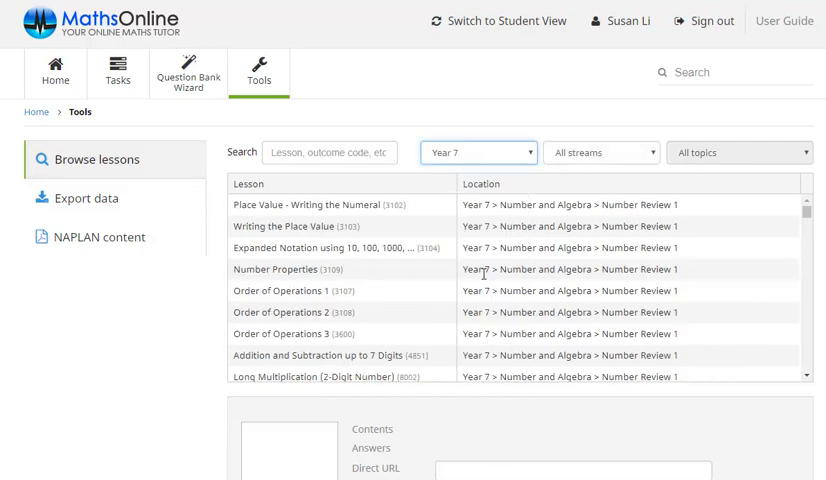
left_click(600, 152)
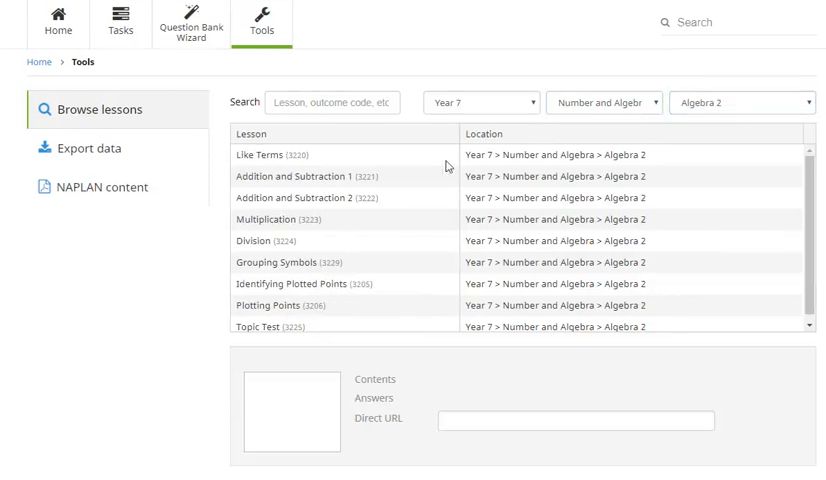
left_click(264, 219)
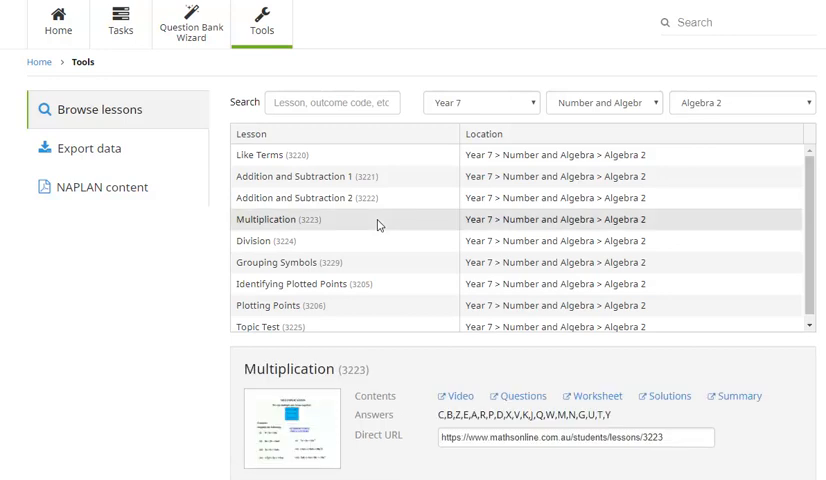
mouse_move(453, 407)
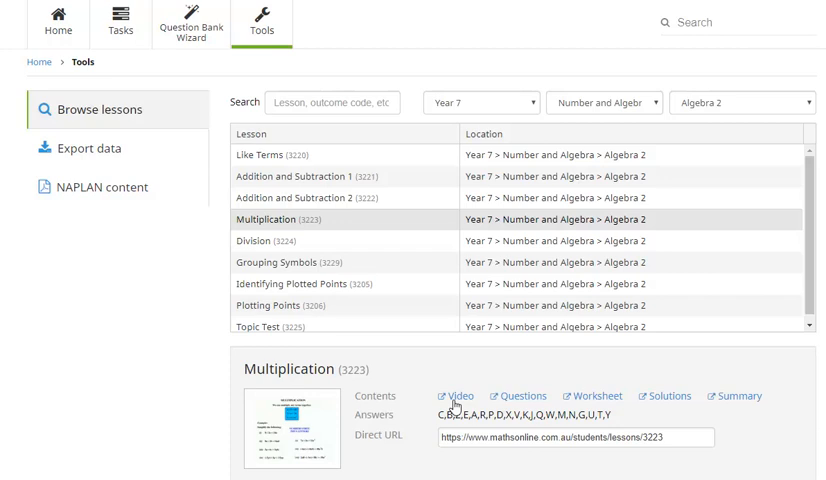
mouse_move(491, 402)
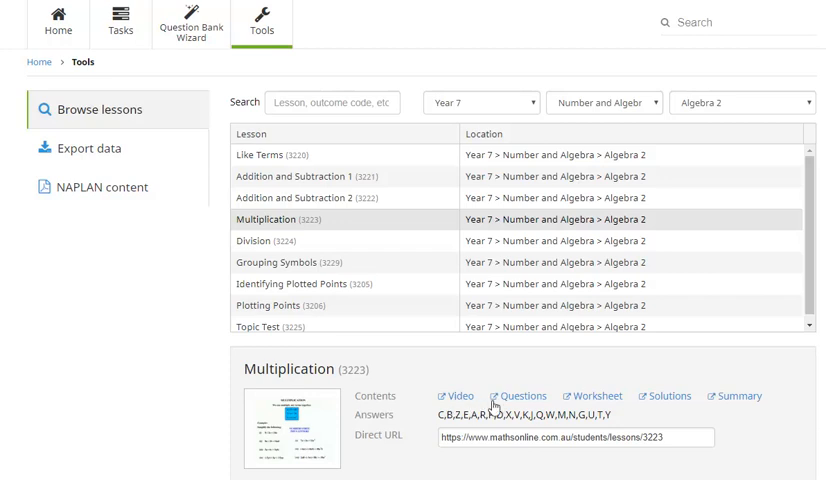
mouse_move(513, 407)
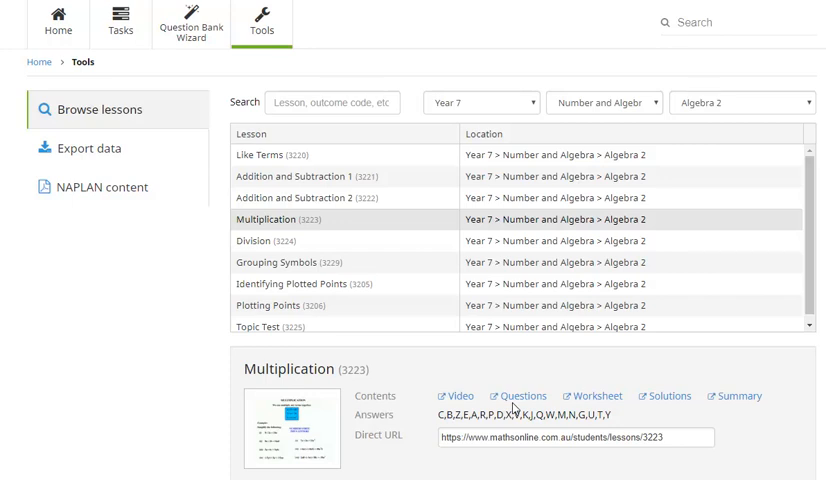
mouse_move(658, 411)
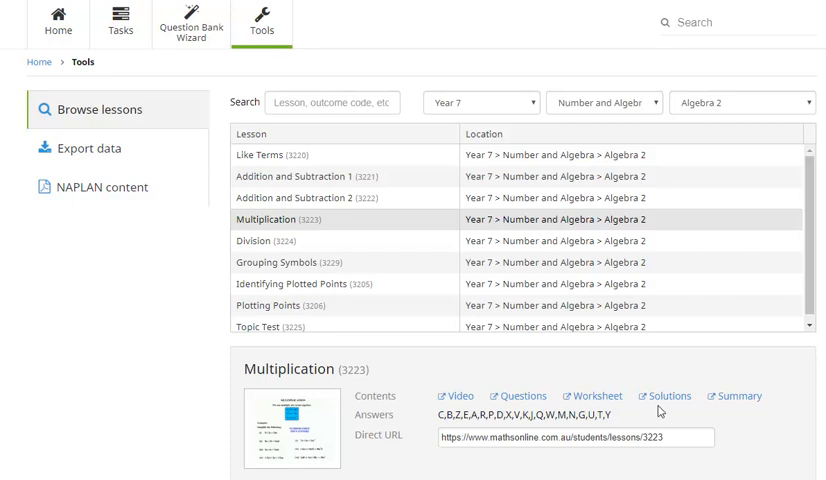
mouse_move(730, 407)
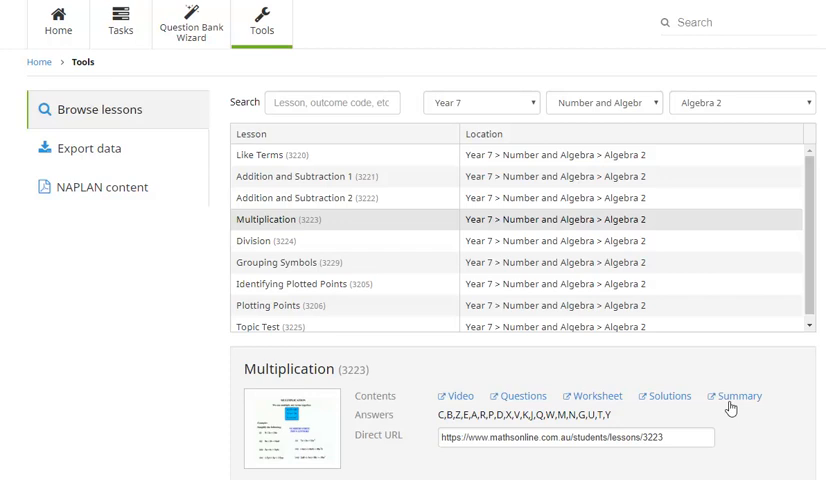
mouse_move(616, 420)
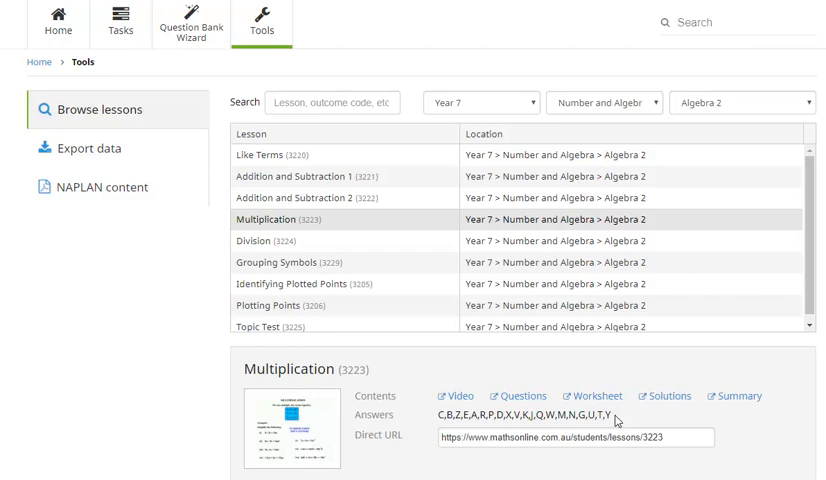
triple_click(575, 437)
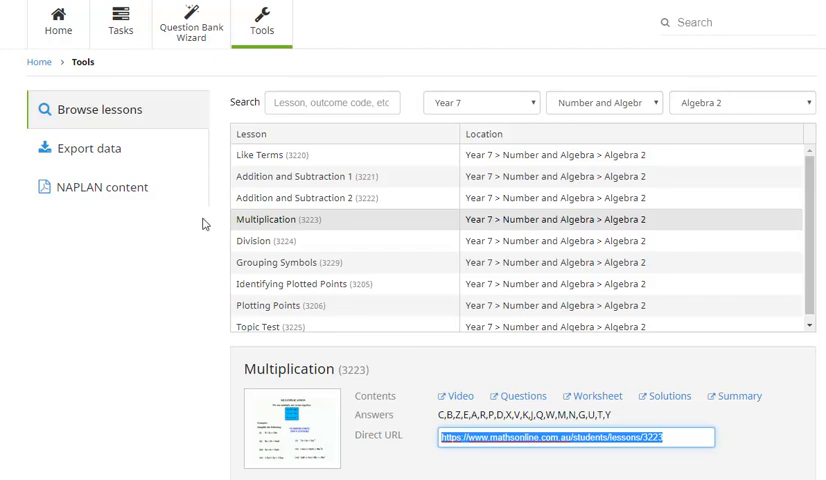
left_click(89, 148)
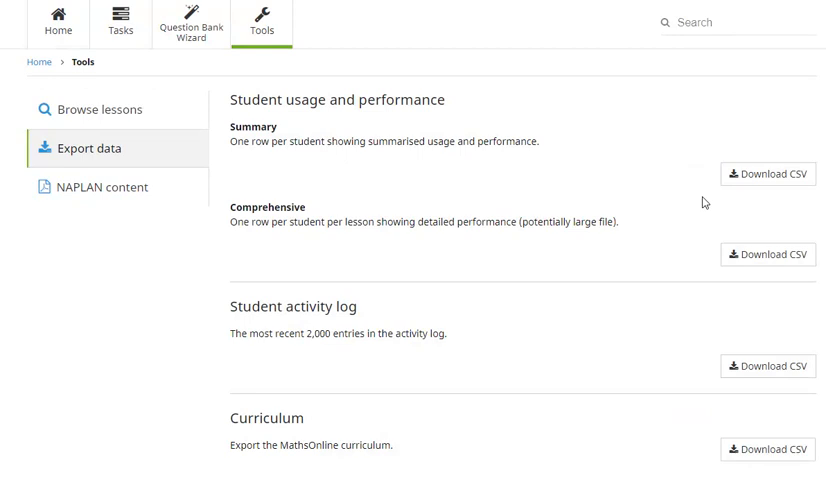
mouse_move(774, 204)
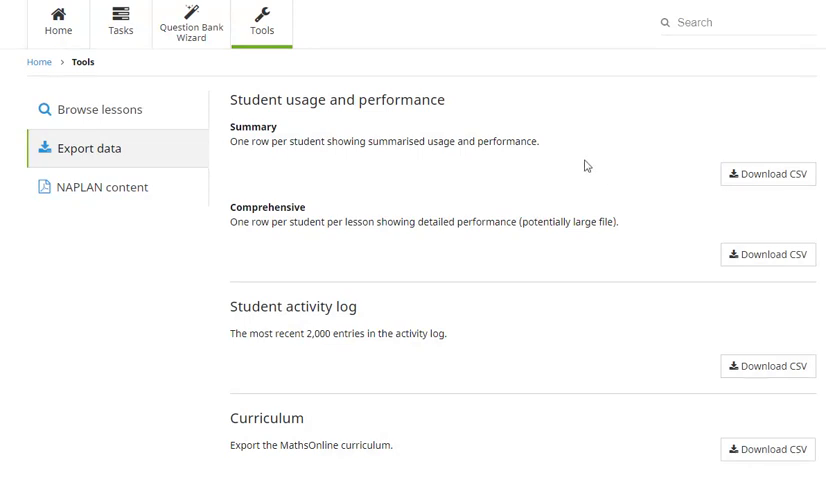
mouse_move(509, 322)
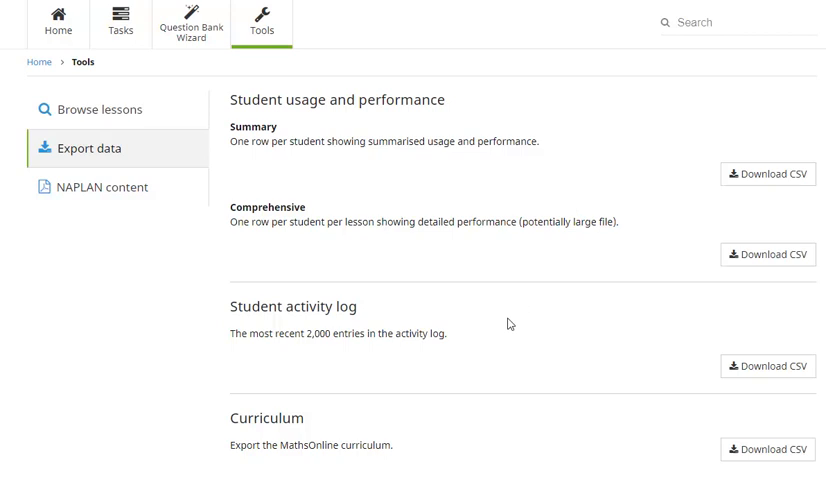
mouse_move(461, 435)
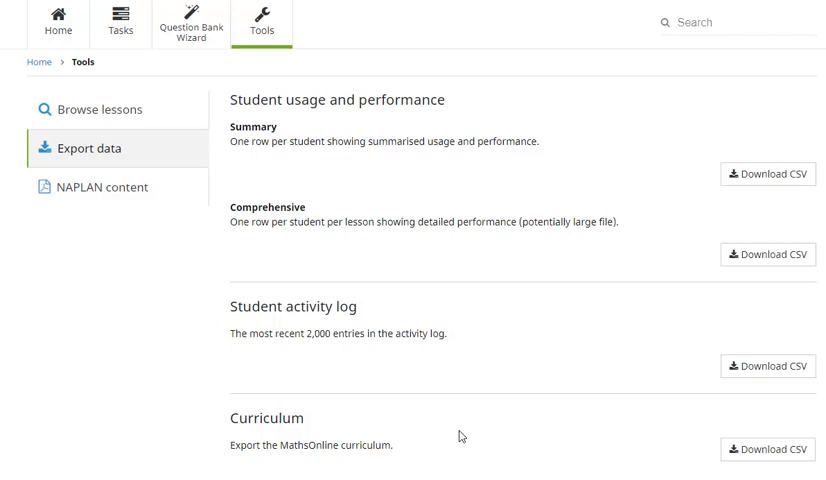
mouse_move(175, 224)
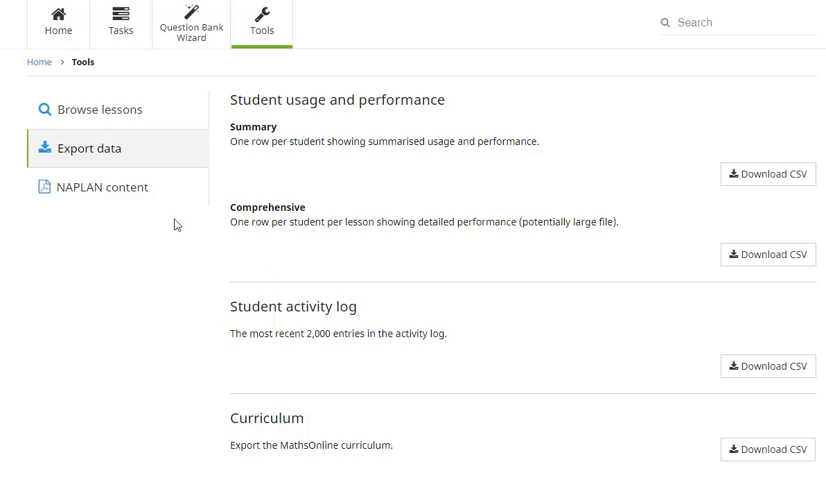
- Open NAPLAN content listing Year 3, 5, 7 and 9 calculator sets
left_click(102, 187)
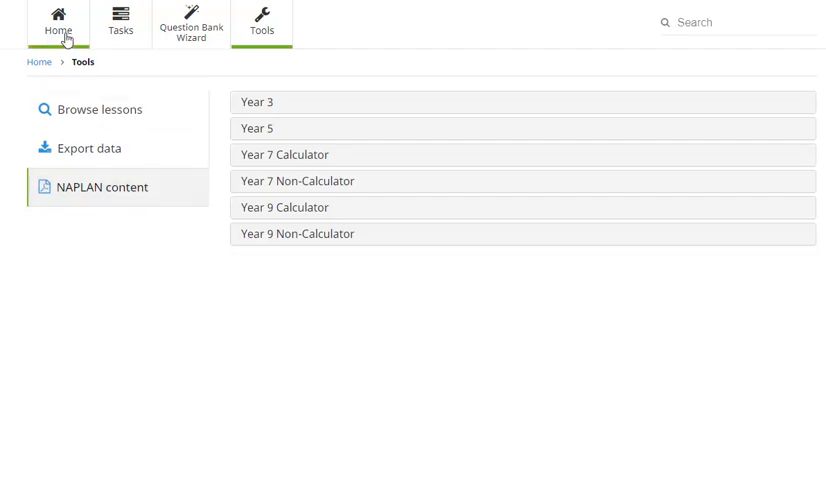
- Return to the Home dashboard and switch to Student View
left_click(58, 25)
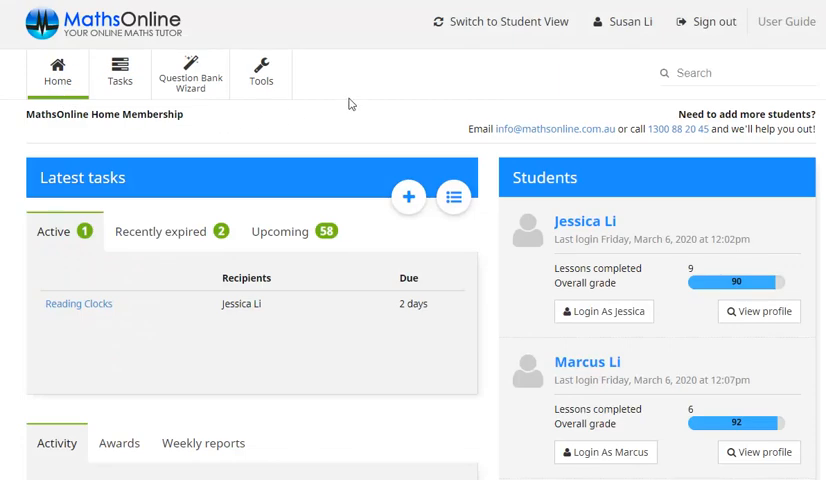
mouse_move(498, 21)
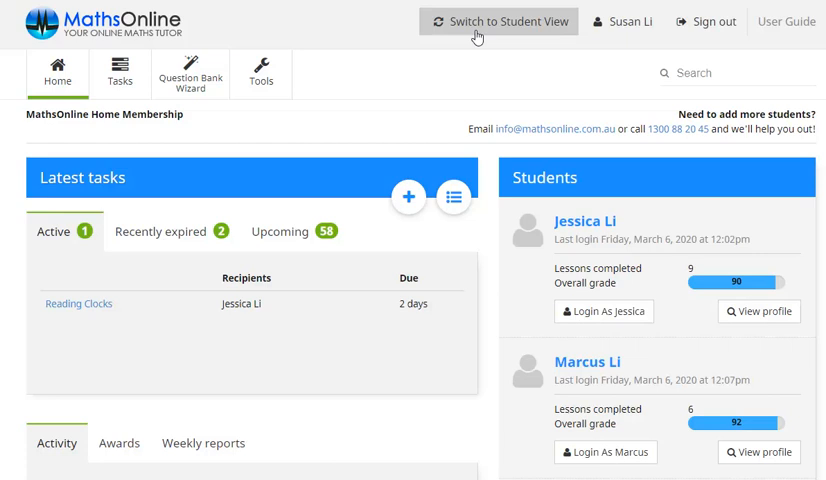
left_click(498, 21)
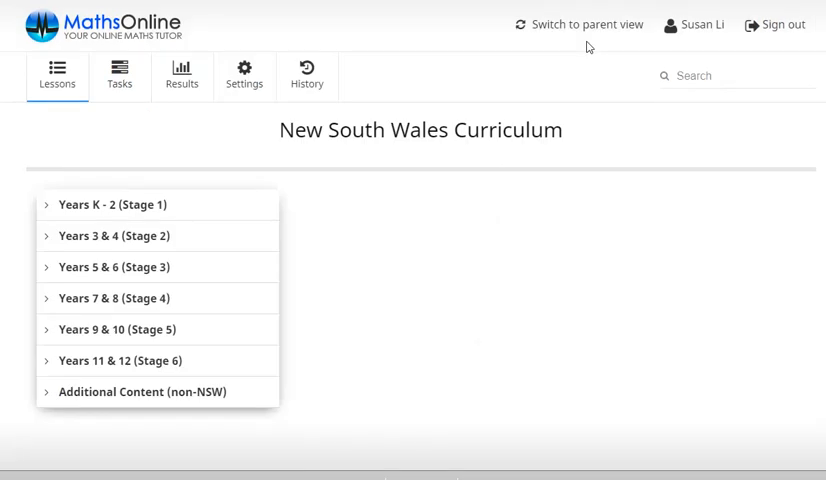
mouse_move(209, 213)
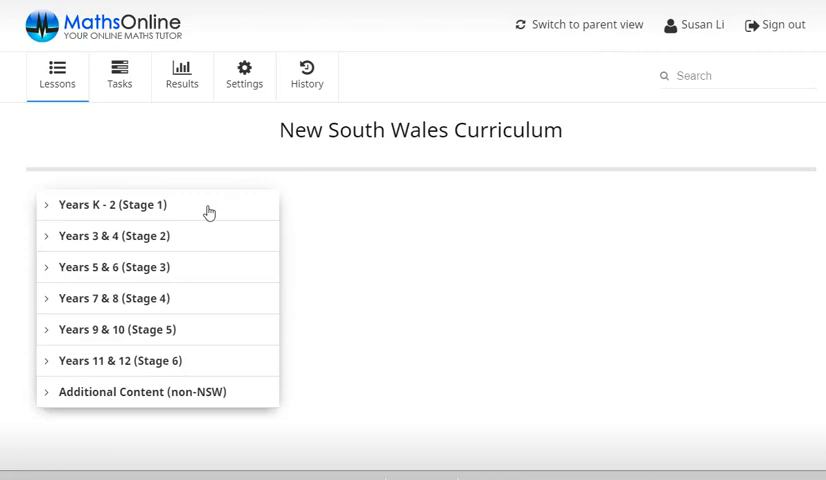
- Under Years 3 & 4 (Stage 2), open the Year 3 Number and Algebra Whole Numbers lessons
left_click(115, 236)
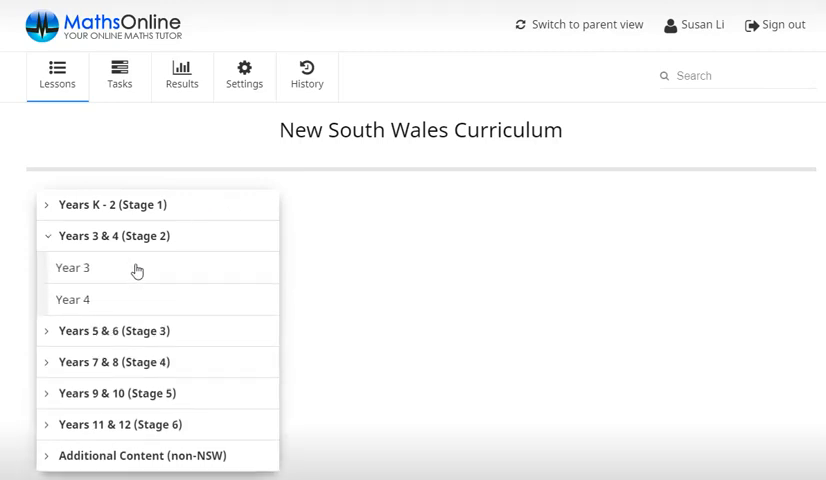
left_click(72, 267)
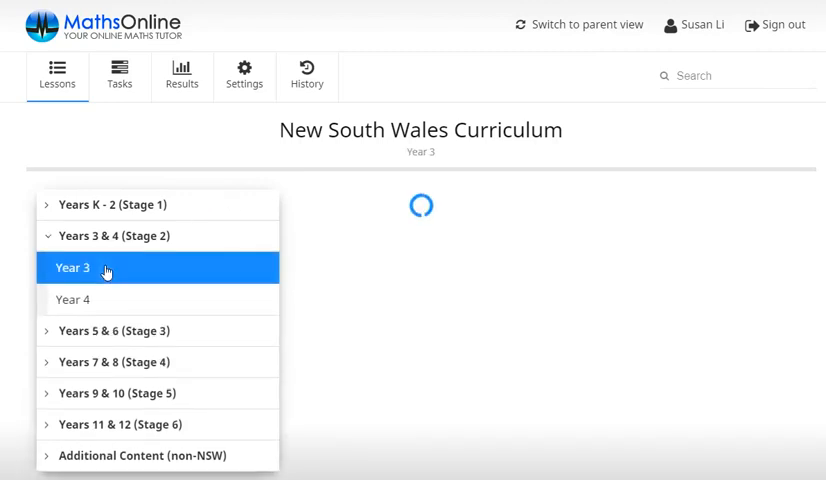
left_click(72, 267)
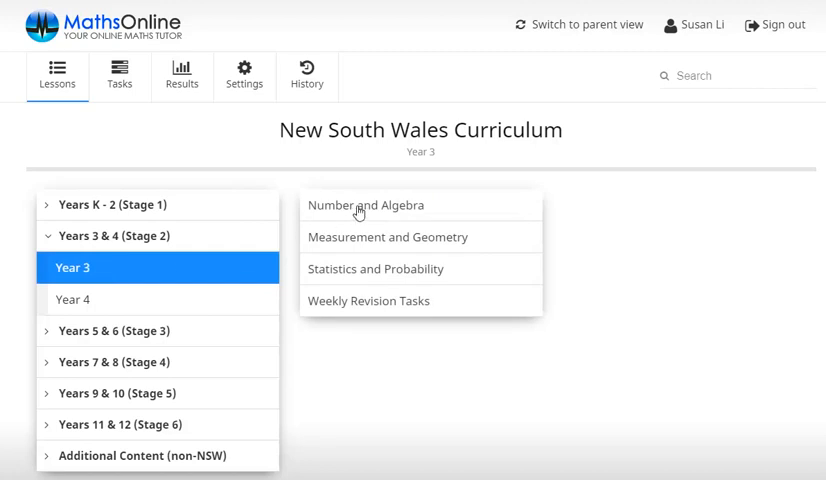
left_click(366, 205)
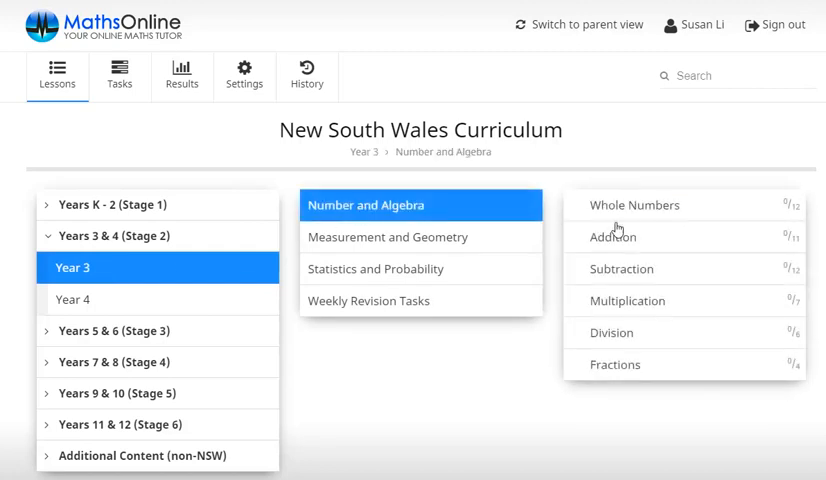
left_click(634, 205)
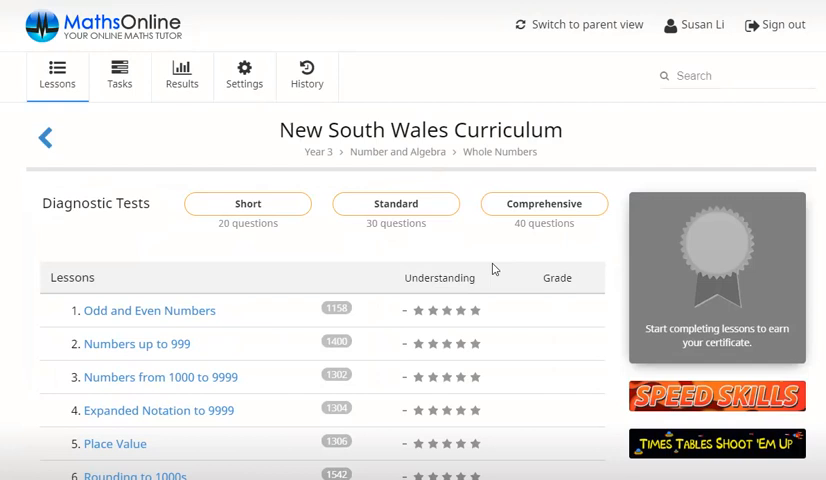
mouse_move(248, 414)
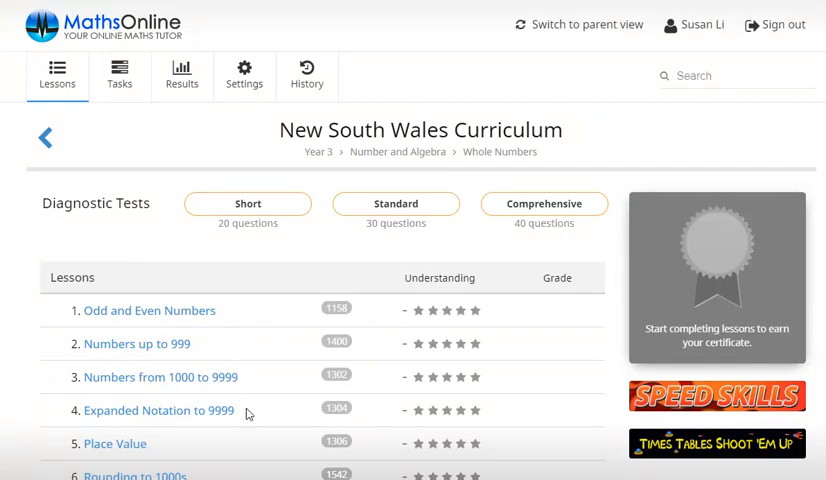
mouse_move(241, 436)
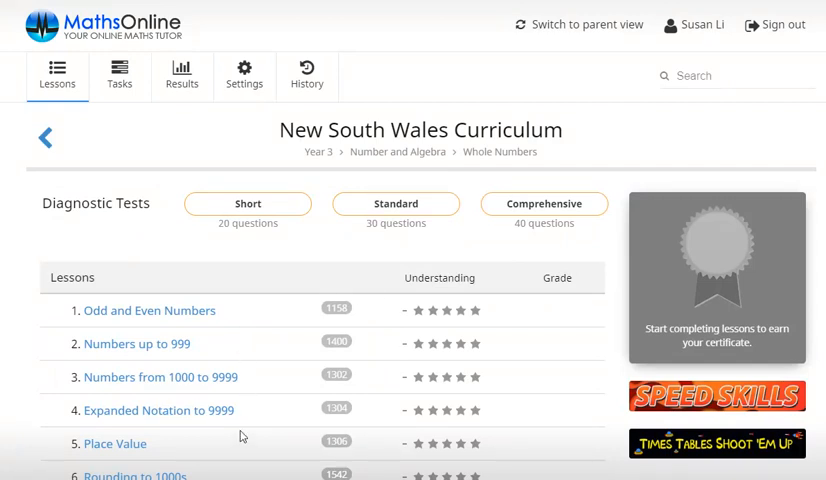
mouse_move(383, 232)
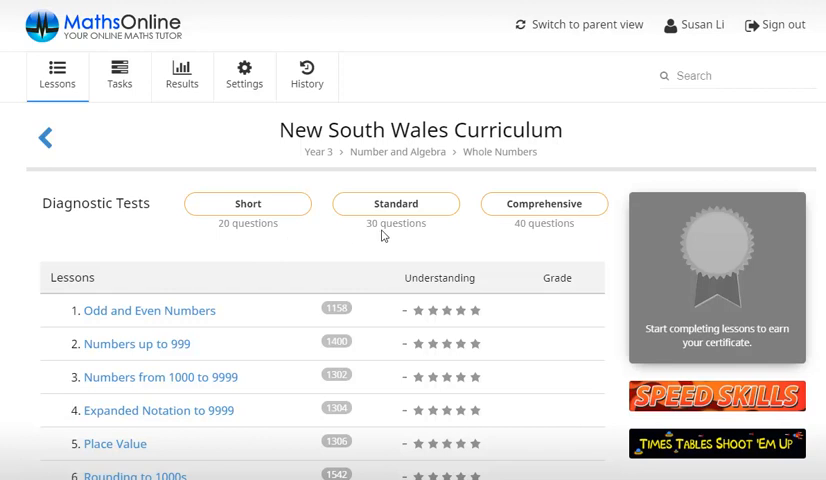
mouse_move(551, 240)
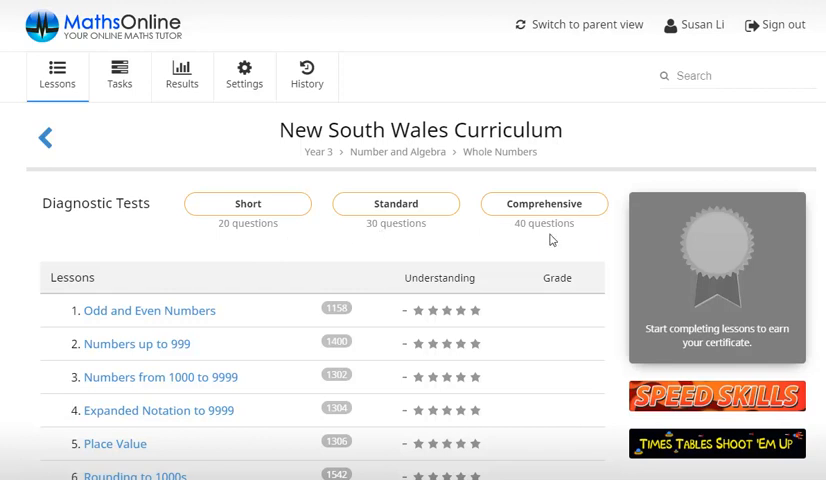
mouse_move(535, 242)
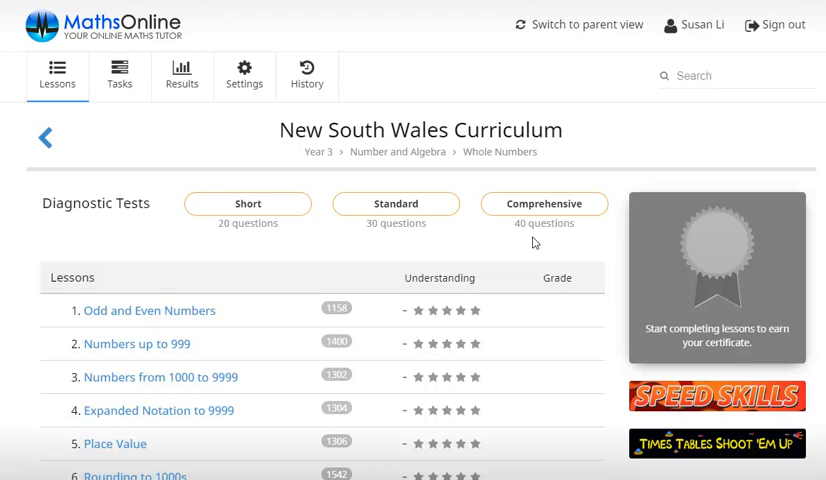
mouse_move(770, 28)
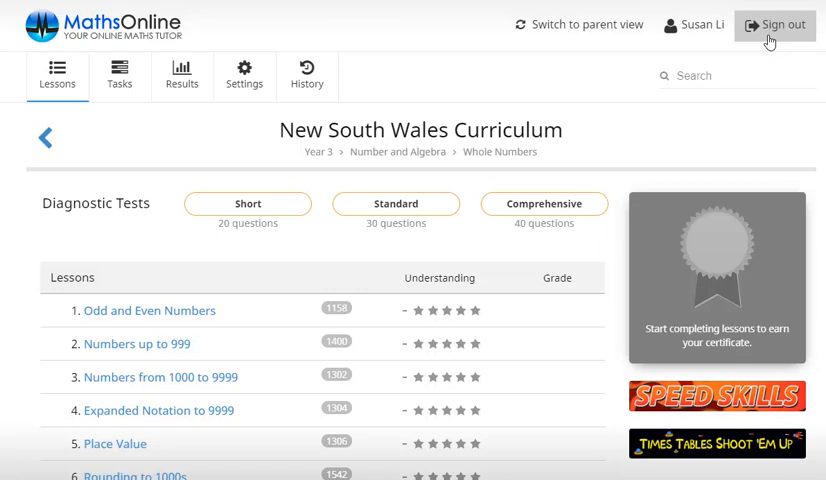
mouse_move(589, 25)
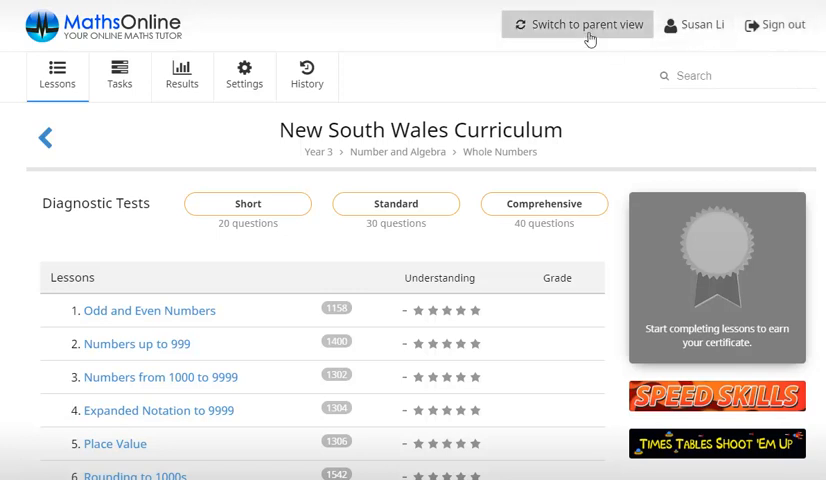
left_click(578, 24)
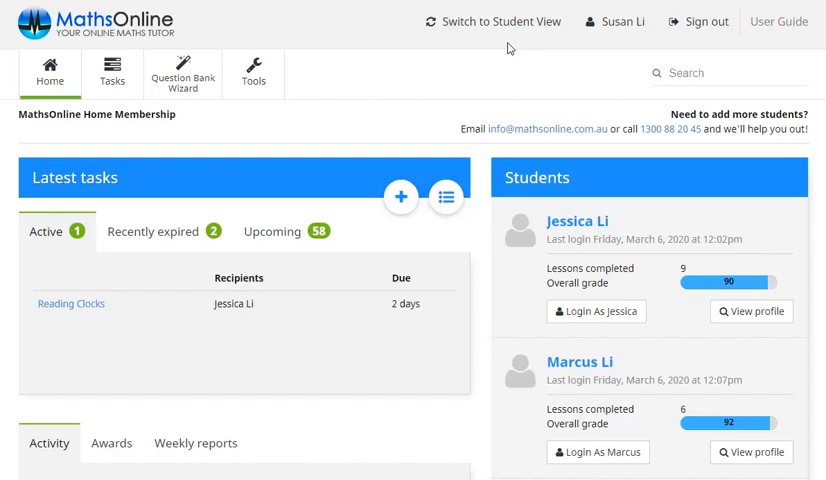
mouse_move(607, 137)
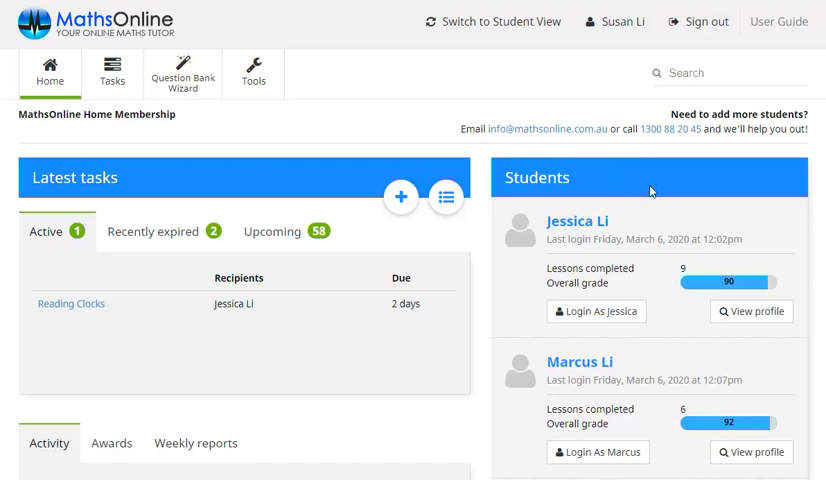
mouse_move(750, 311)
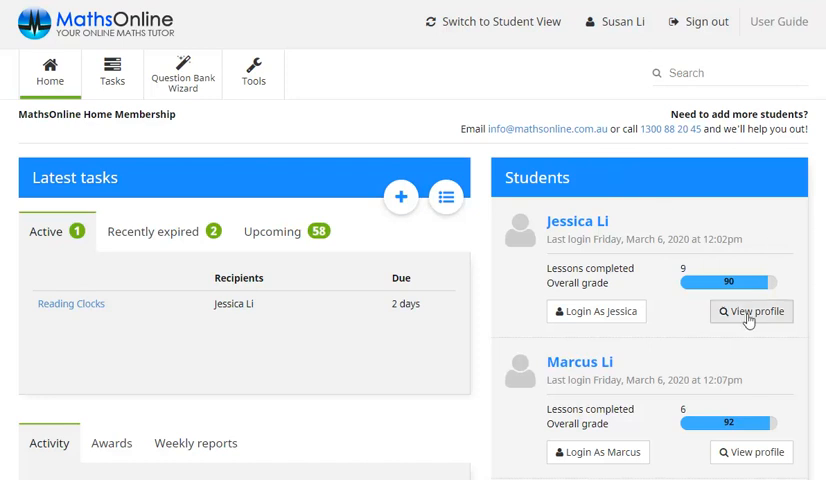
left_click(750, 311)
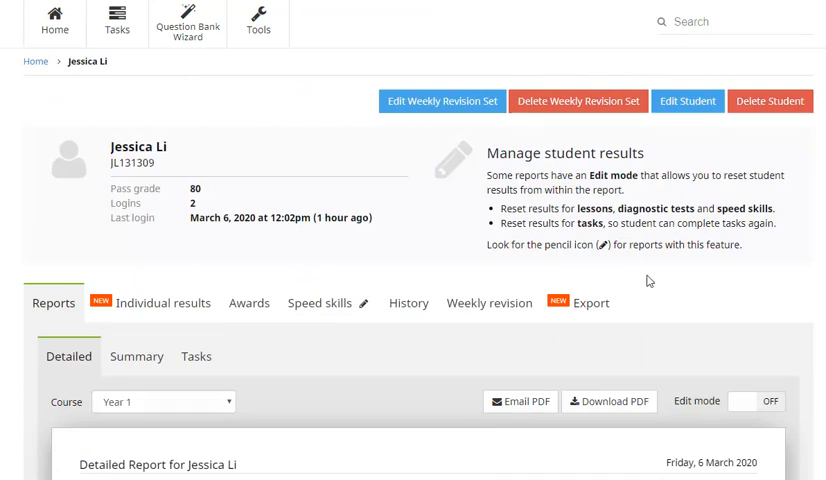
mouse_move(62, 324)
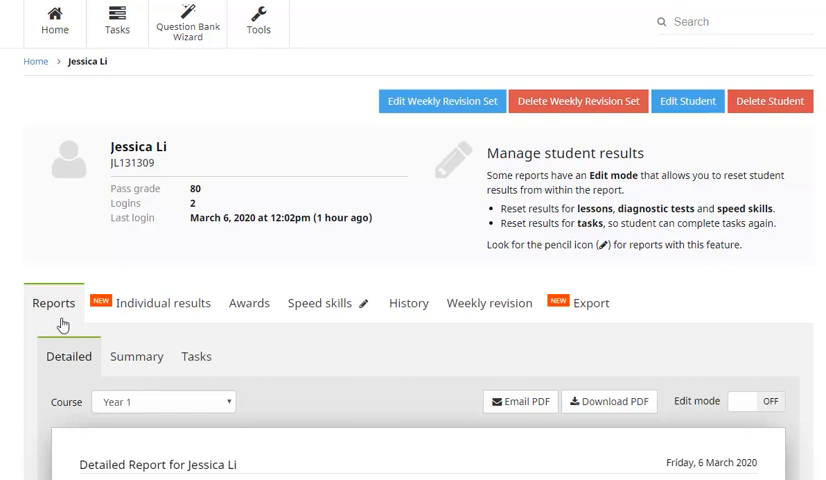
mouse_move(191, 375)
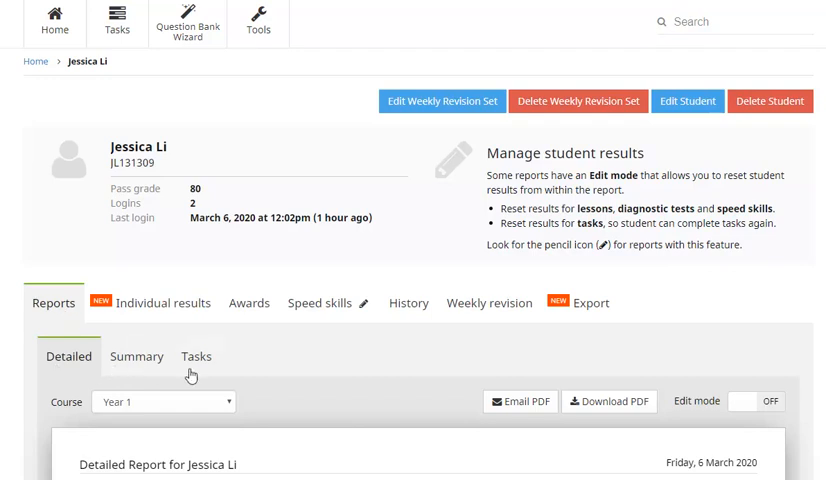
mouse_move(58, 372)
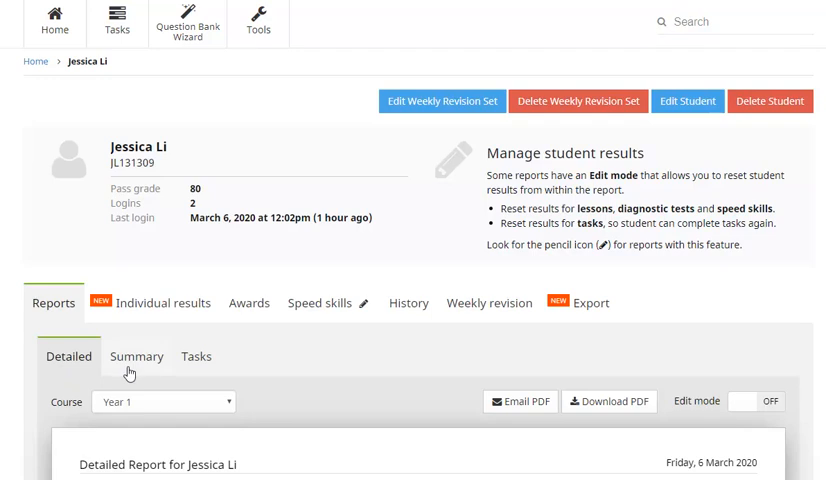
mouse_move(197, 372)
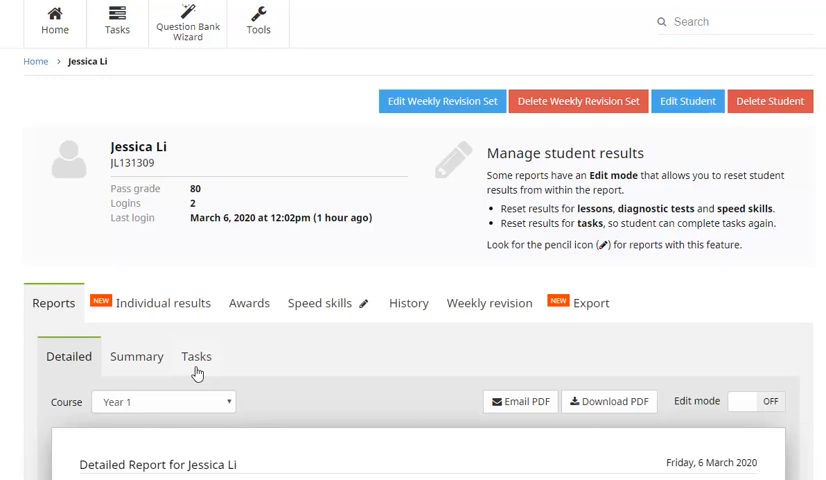
left_click(161, 303)
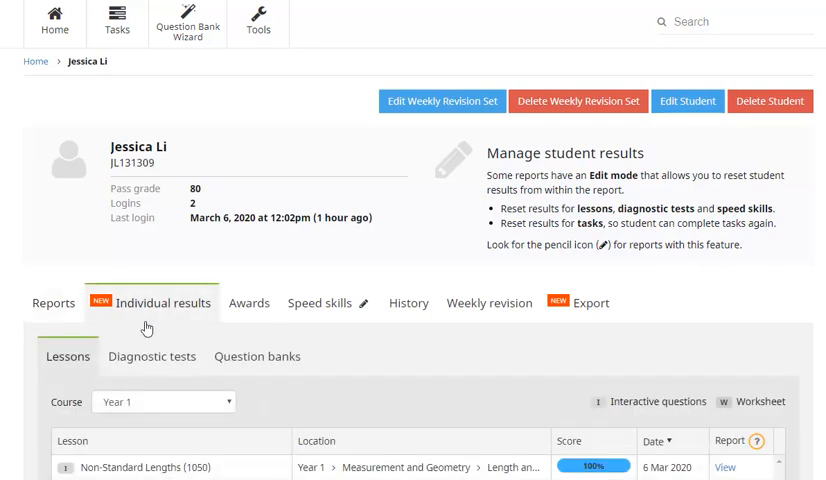
mouse_move(151, 380)
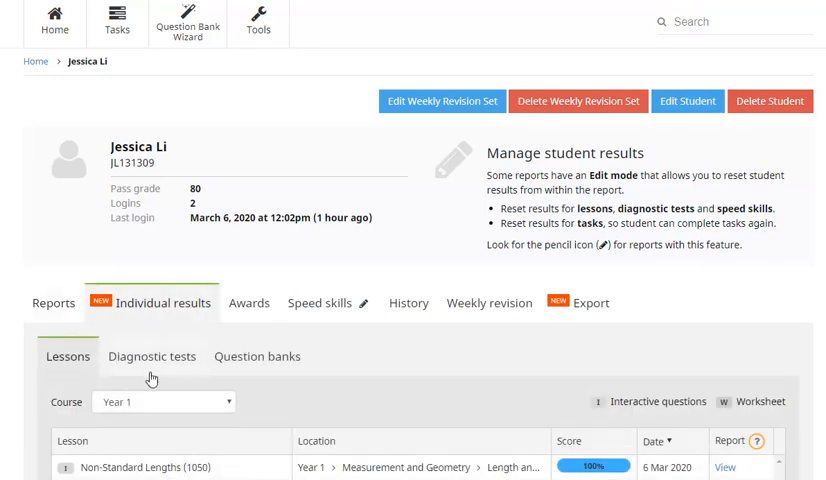
mouse_move(257, 374)
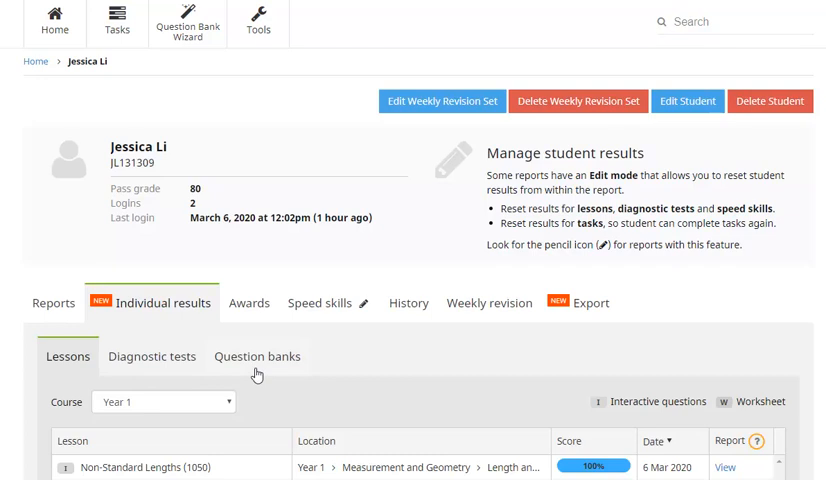
mouse_move(249, 316)
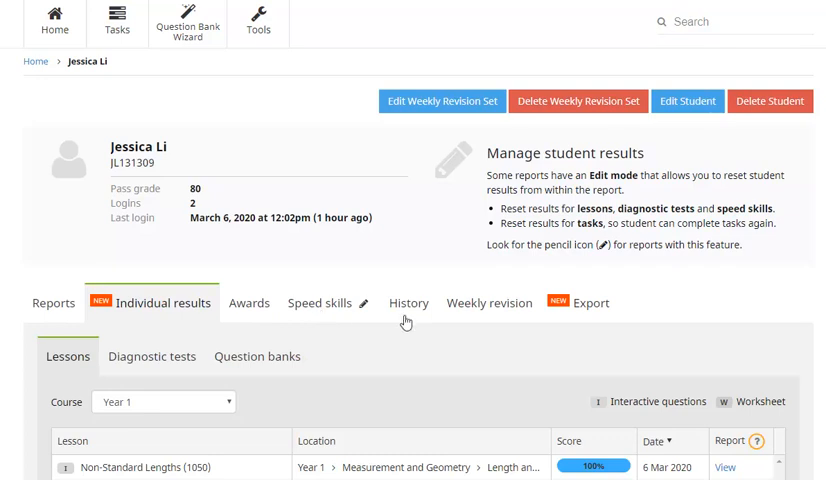
mouse_move(463, 318)
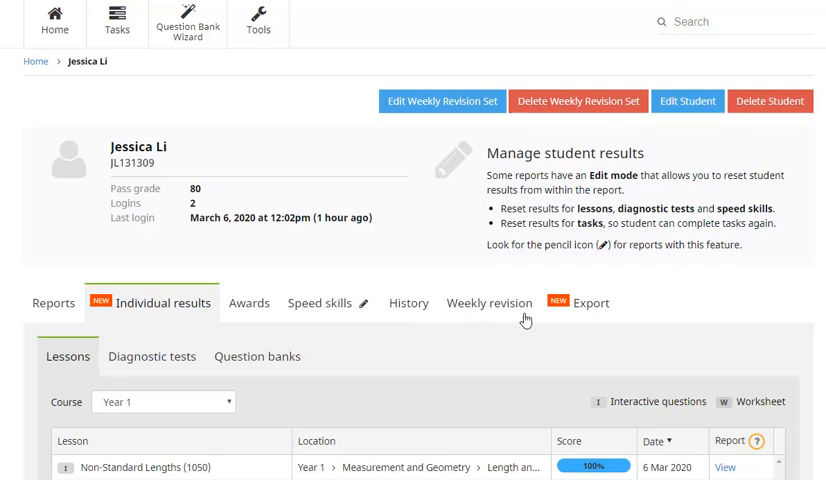
left_click(591, 303)
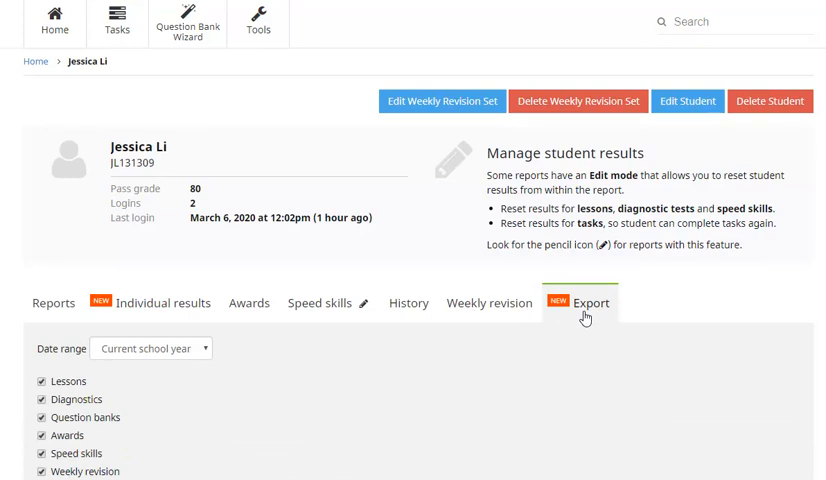
- Return to the parent Home dashboard showing latest tasks and both students' grades
left_click(55, 24)
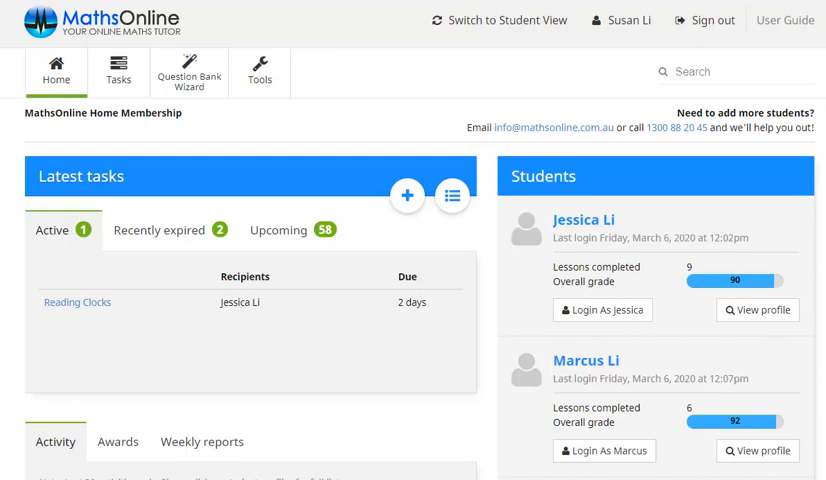
mouse_move(702, 20)
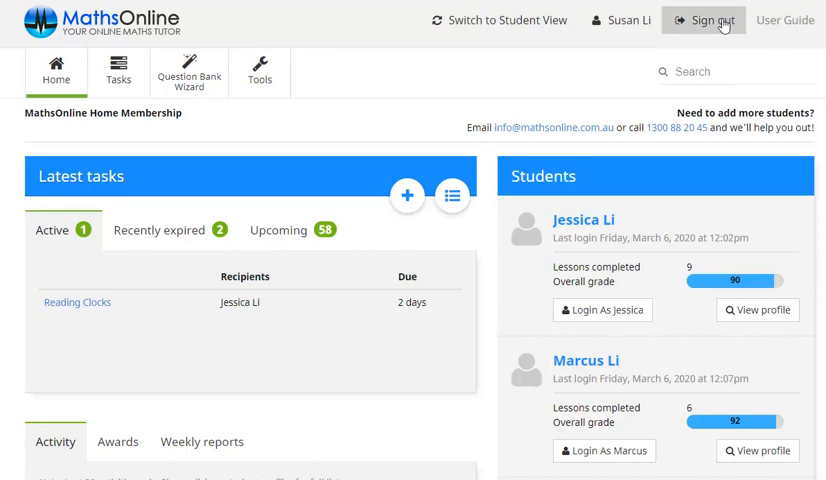